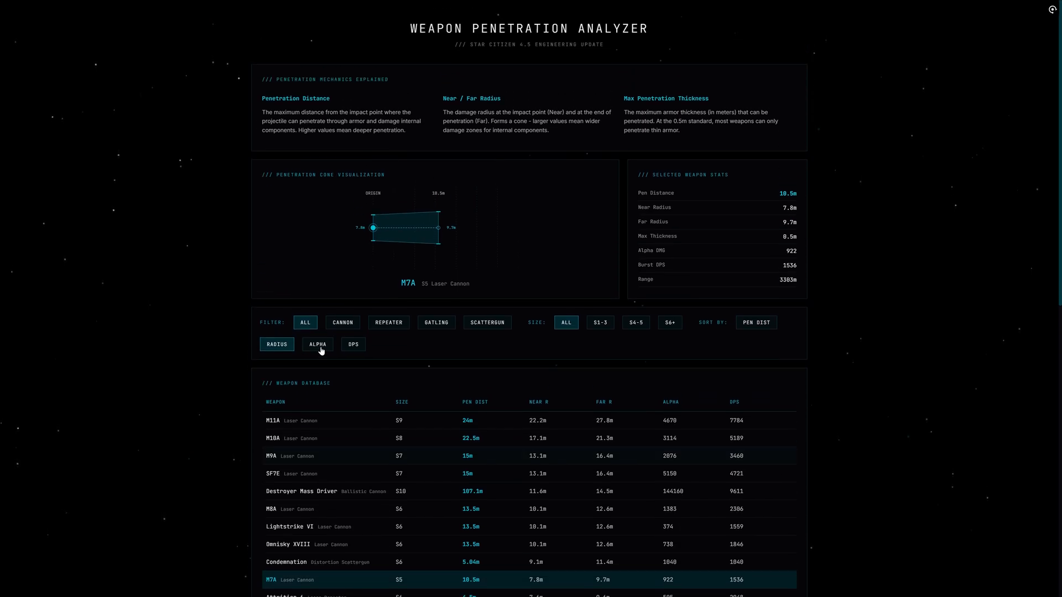
# Try DPS and Radius sorting, then clear the cannon-only filter back to all weapon types.
pyautogui.click(353, 344)
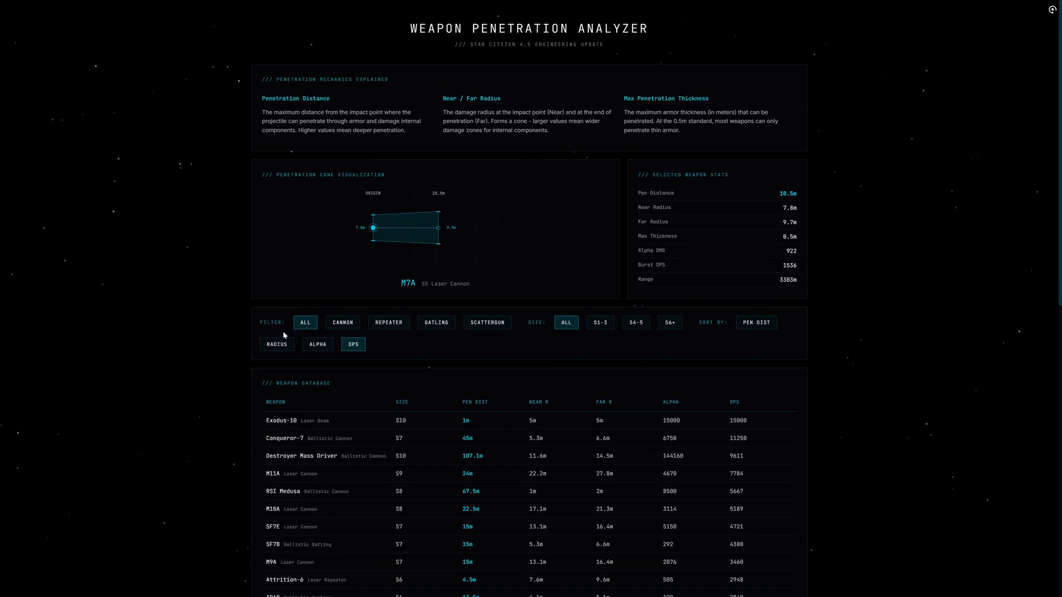
pyautogui.click(276, 344)
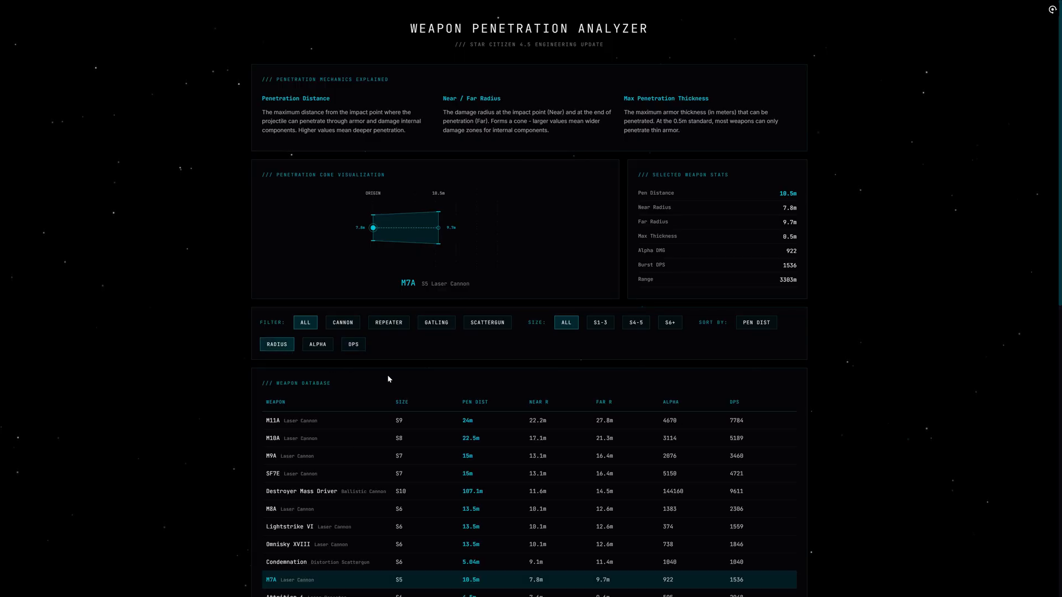
pyautogui.scroll(-3)
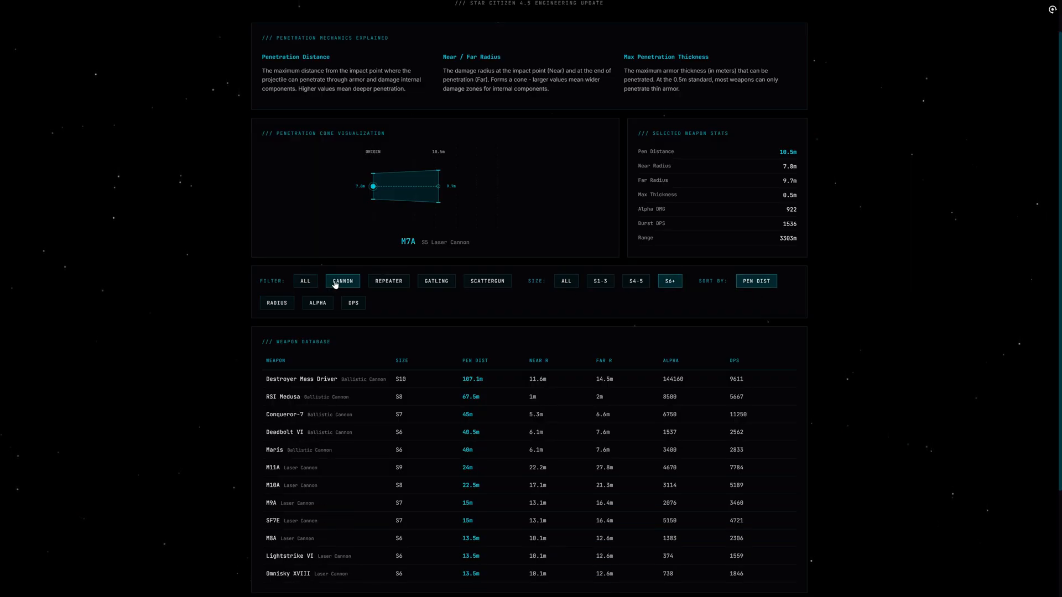
pyautogui.click(565, 280)
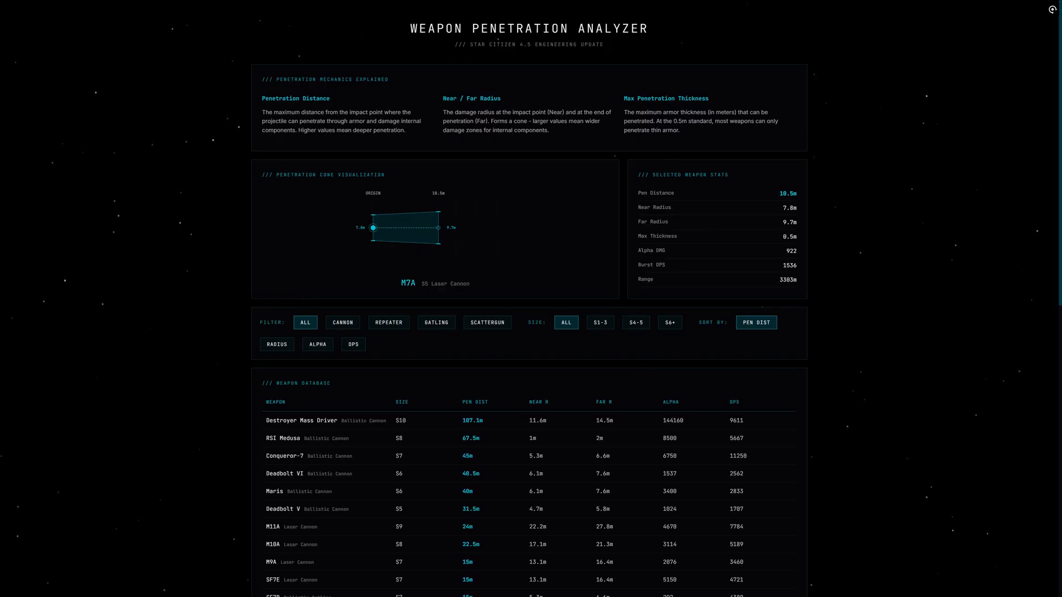
pyautogui.scroll(-3)
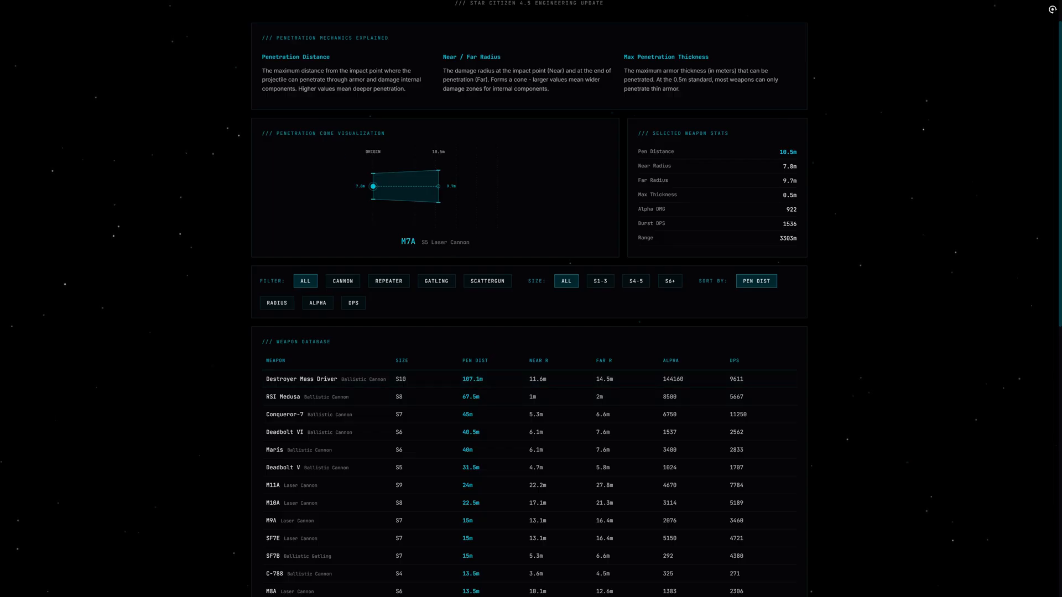
pyautogui.moveTo(637, 263)
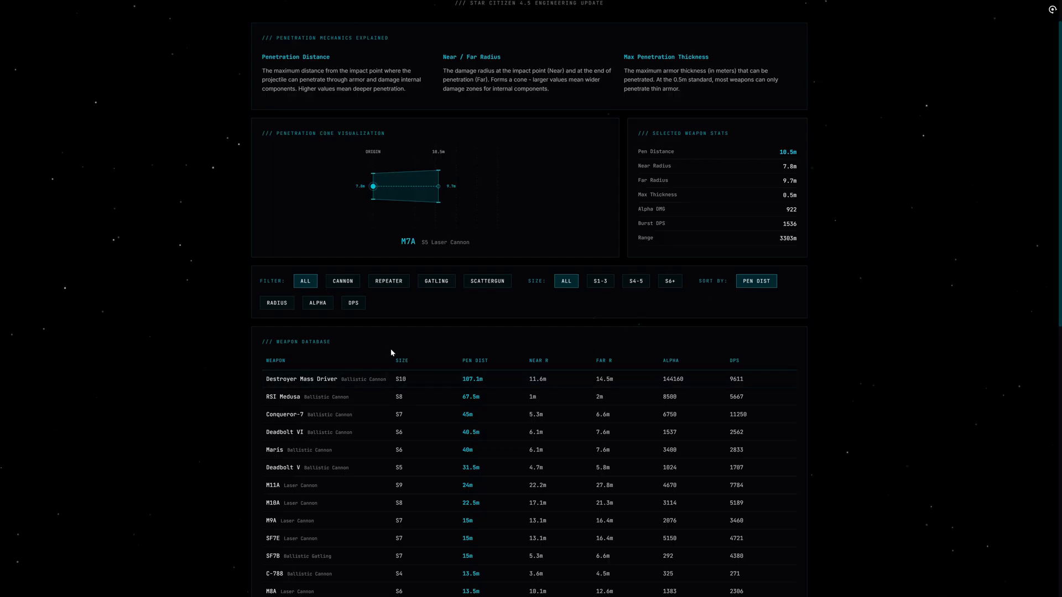
pyautogui.moveTo(292, 304)
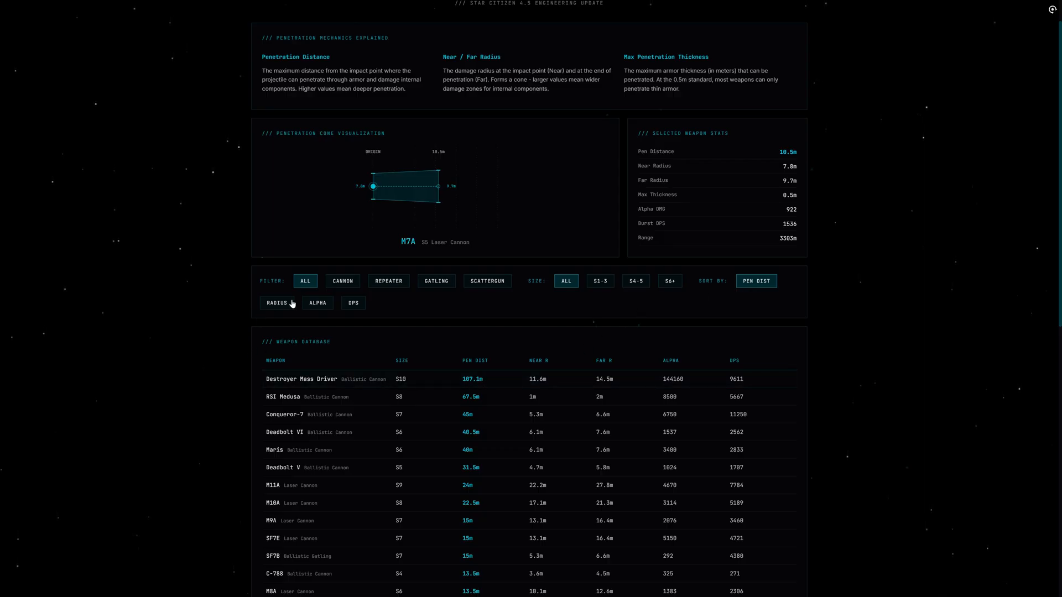
pyautogui.moveTo(345, 310)
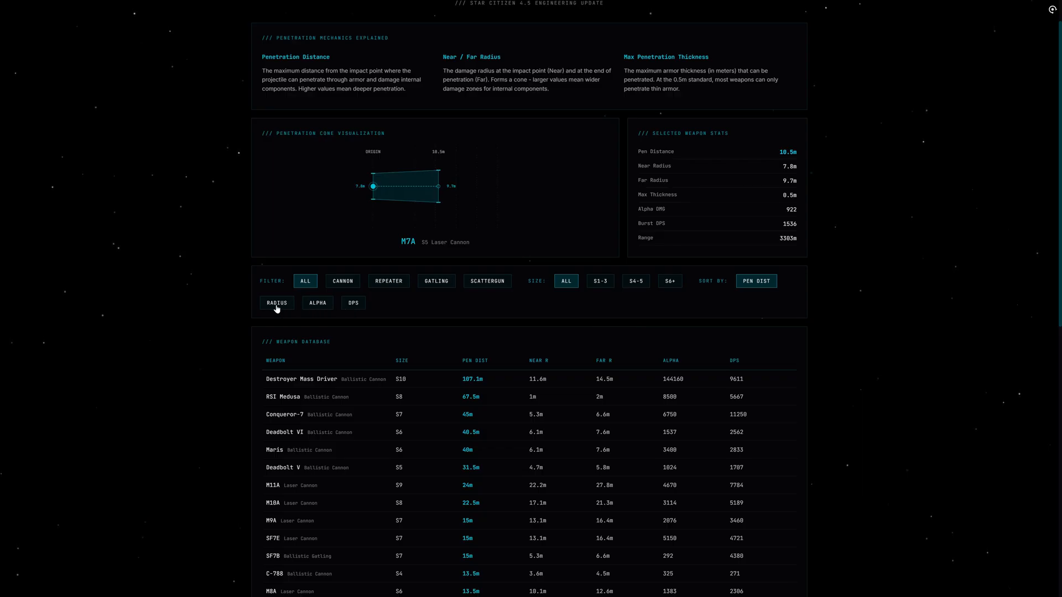
pyautogui.moveTo(313, 355)
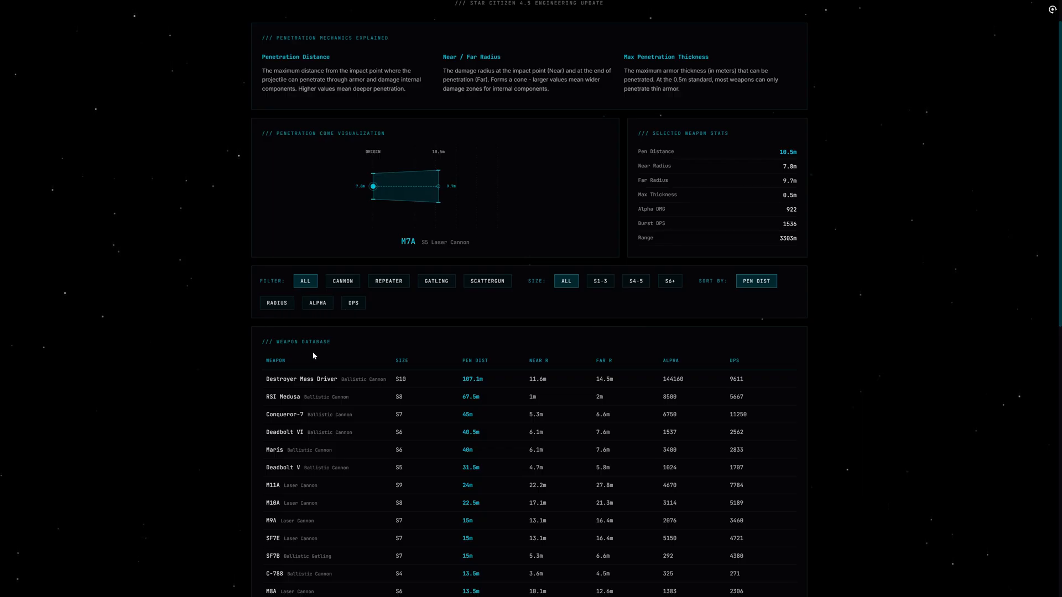
pyautogui.moveTo(458, 355)
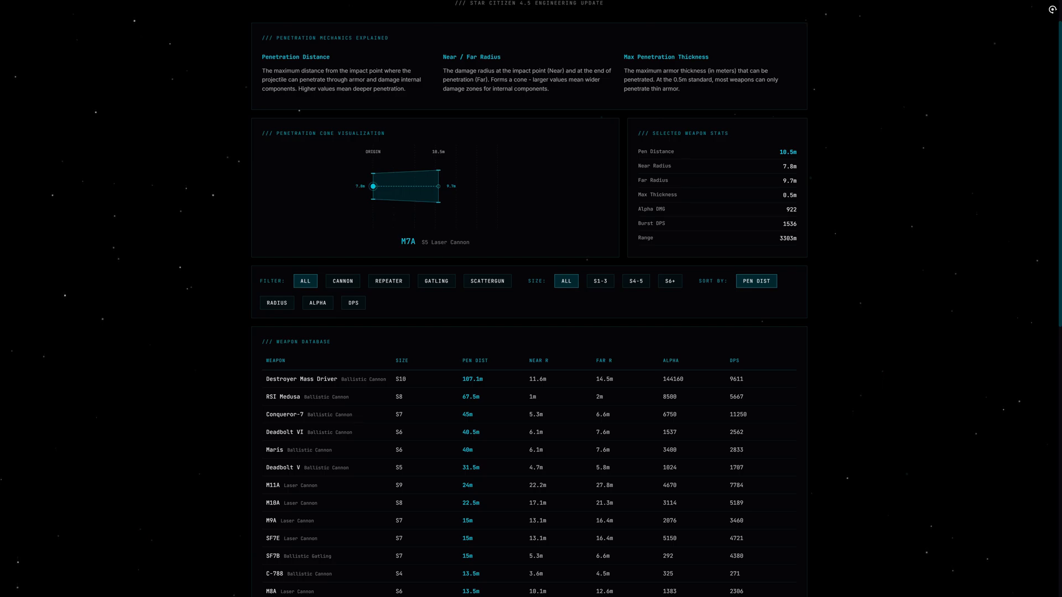
pyautogui.moveTo(509, 361)
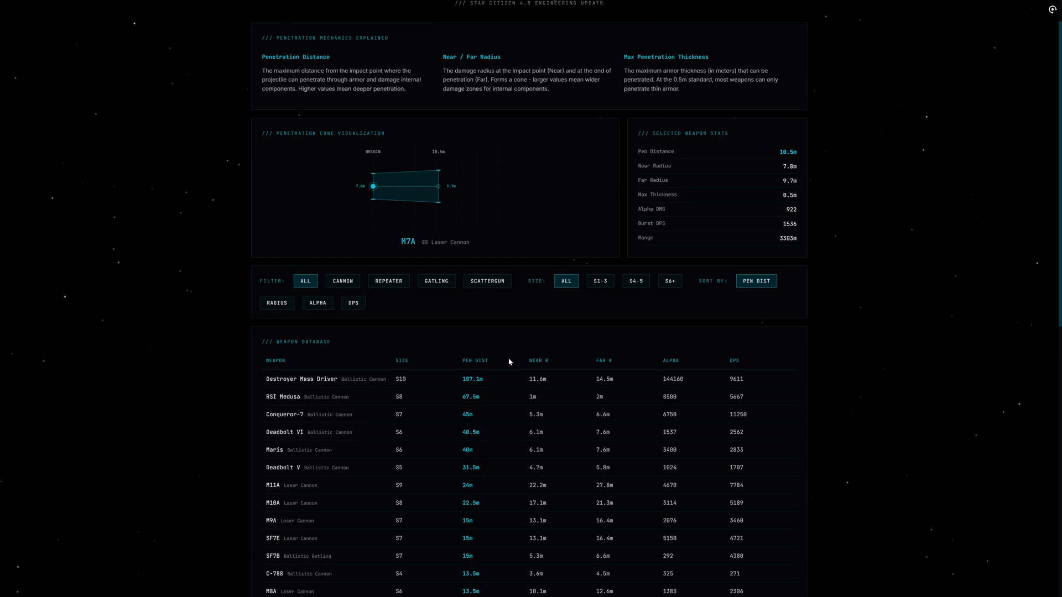
pyautogui.moveTo(487, 375)
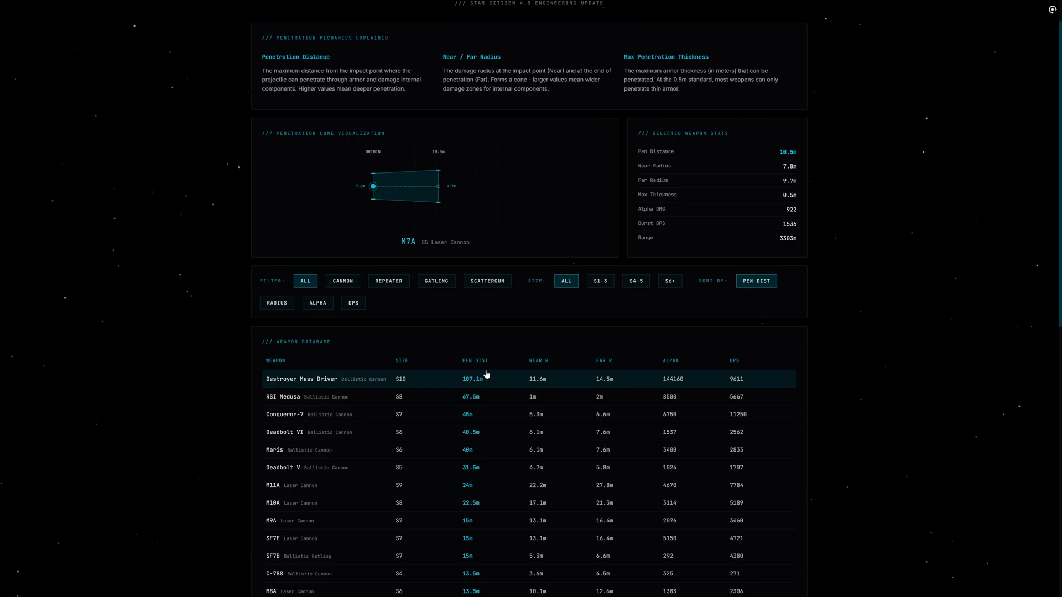
pyautogui.moveTo(463, 366)
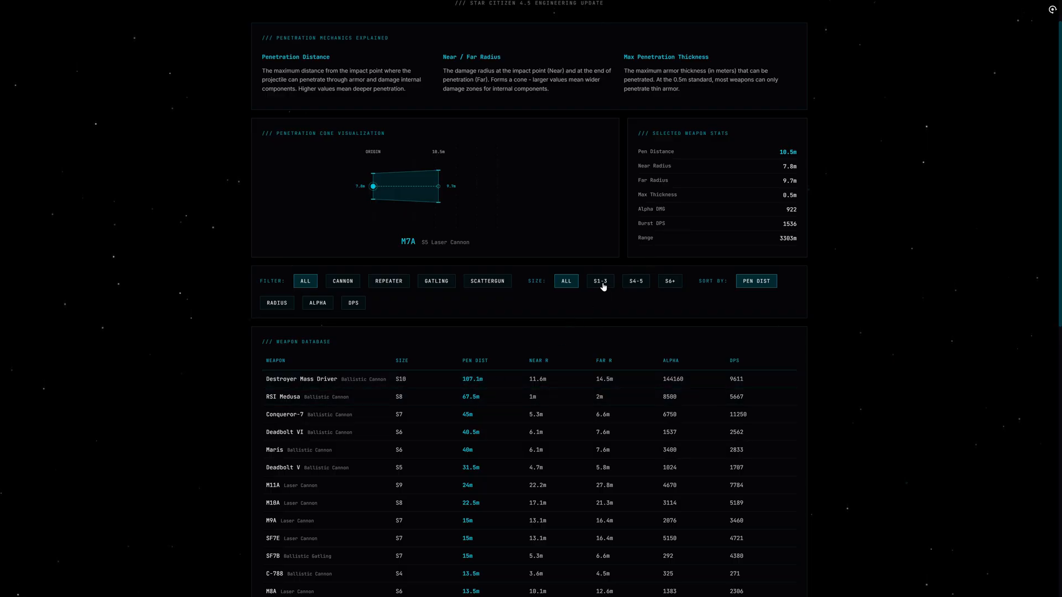
# Toggle size S1-3 and S4-5 with the Cannon filter, ending on small weapons with the type filter cleared.
pyautogui.click(599, 280)
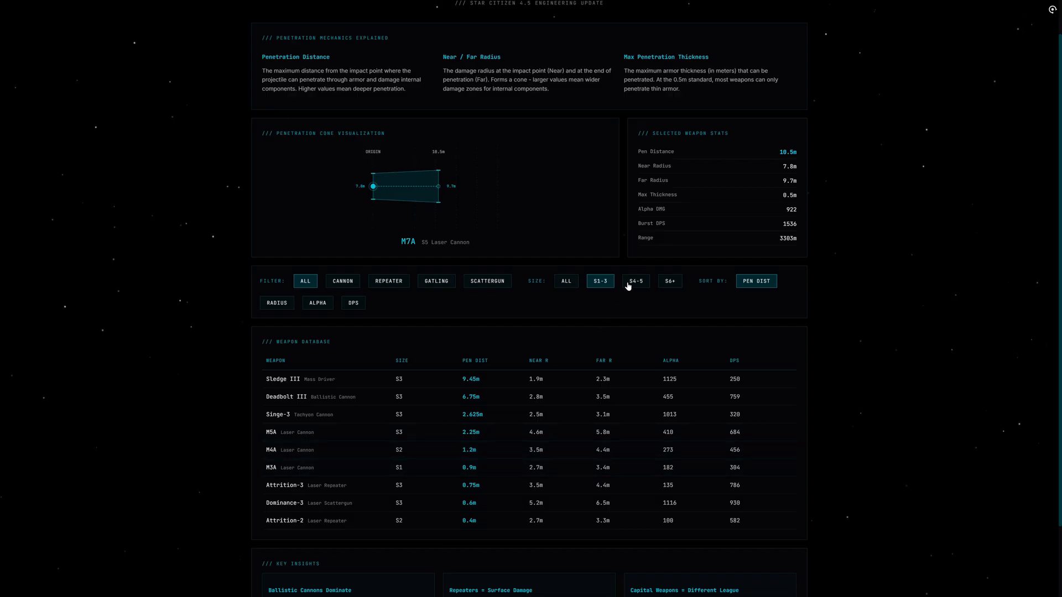
pyautogui.click(343, 281)
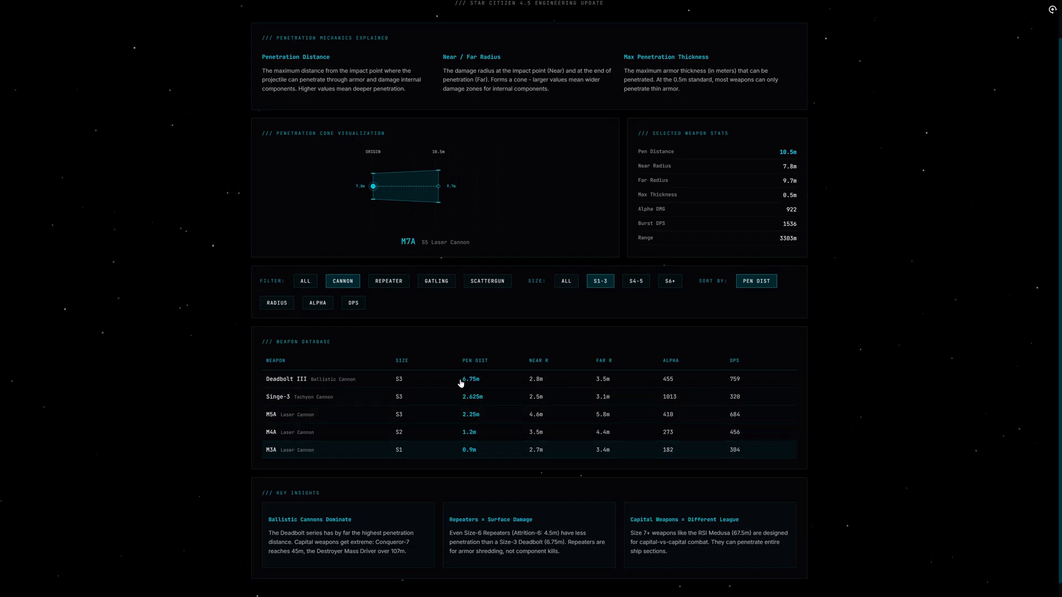
pyautogui.click(635, 284)
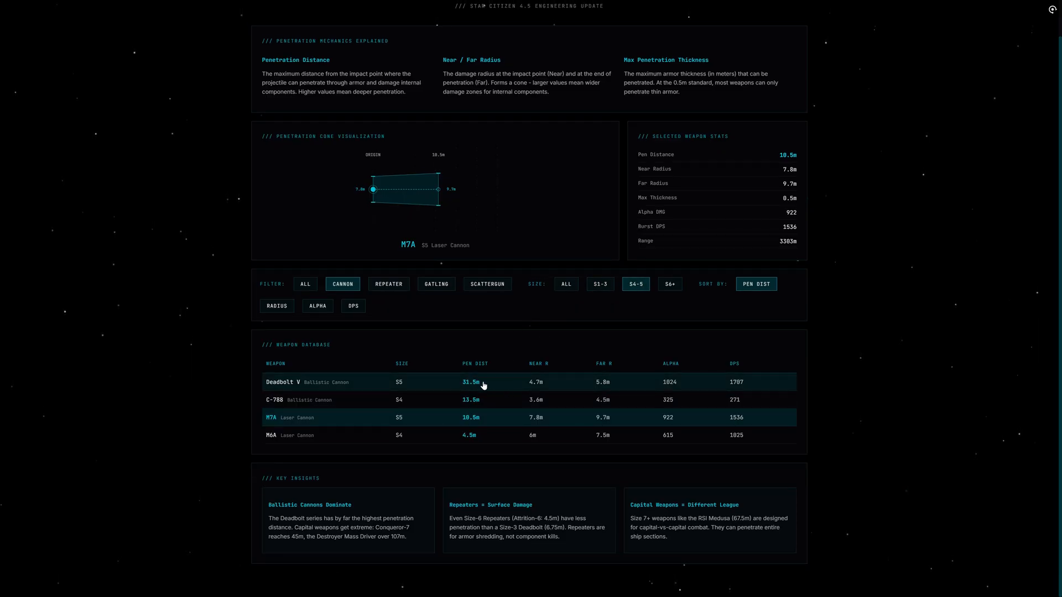
pyautogui.moveTo(569, 347)
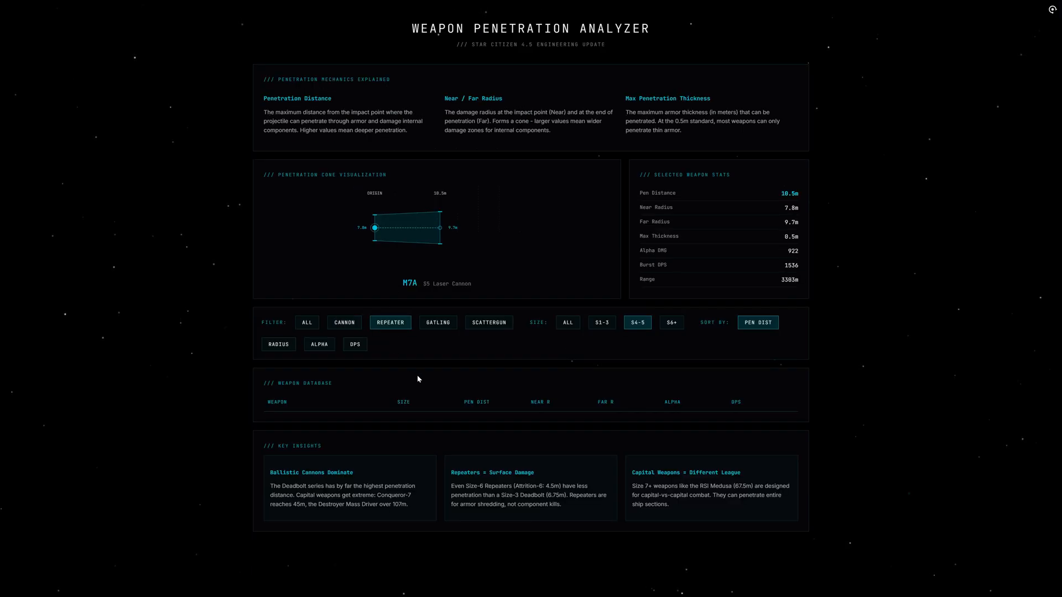
pyautogui.click(599, 322)
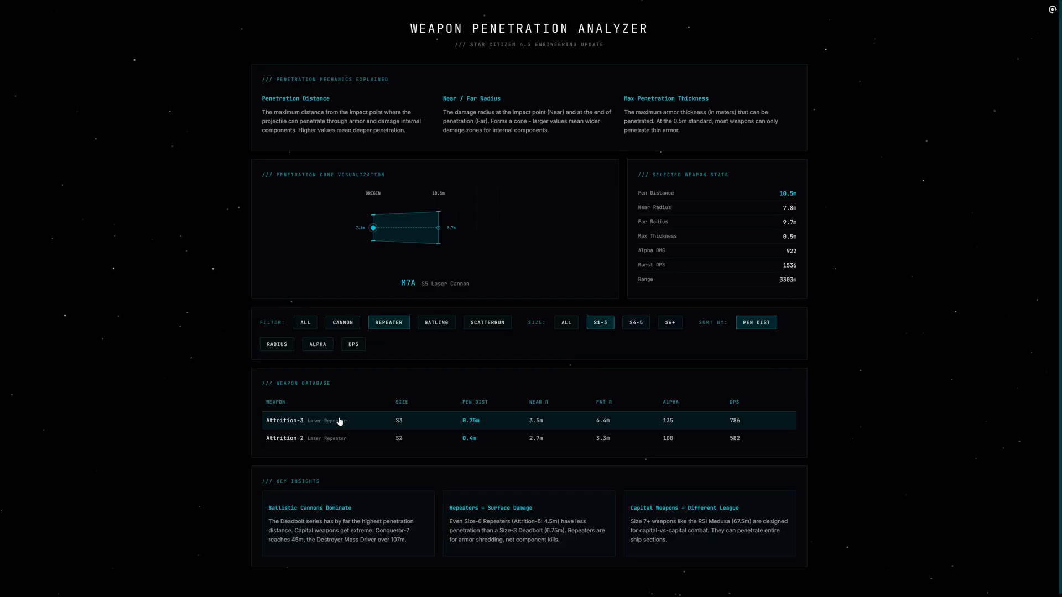
pyautogui.moveTo(551, 427)
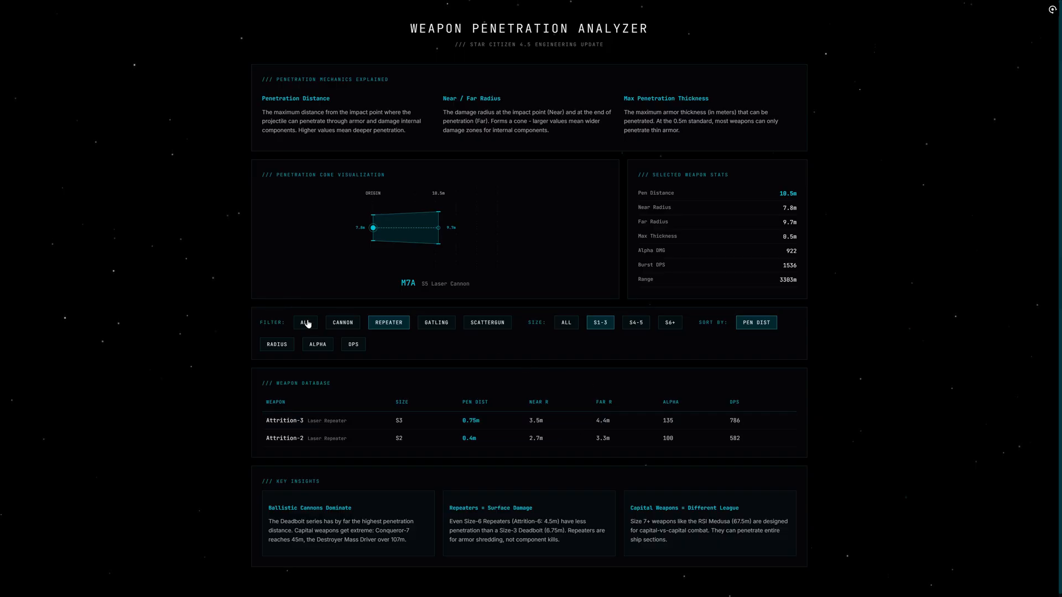
pyautogui.click(306, 322)
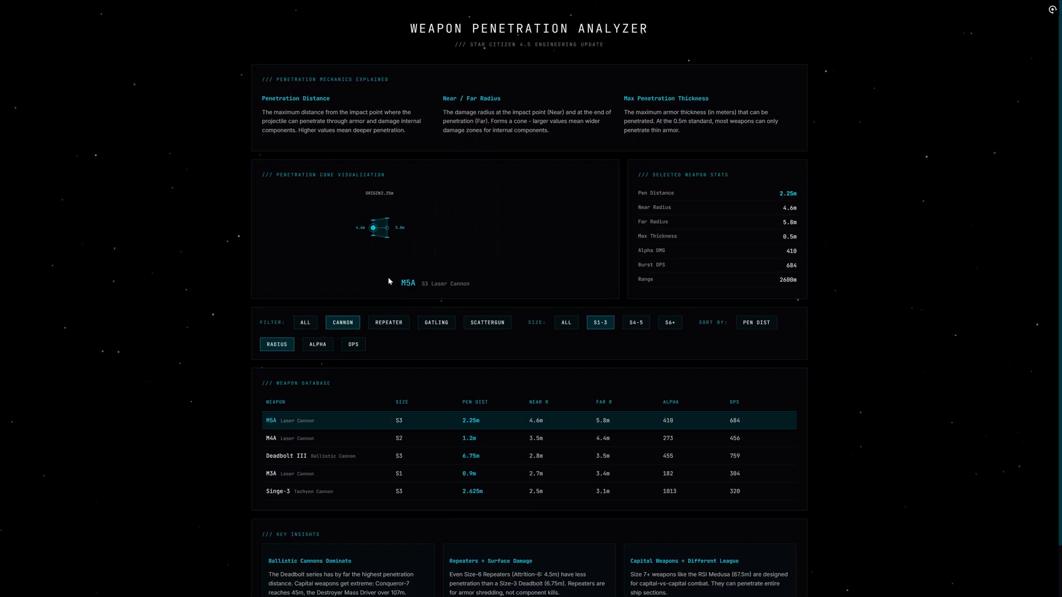
# Check the M4A and M3A cannons, cycle Repeater and Gatling filters, then show cannons of every size.
pyautogui.click(299, 438)
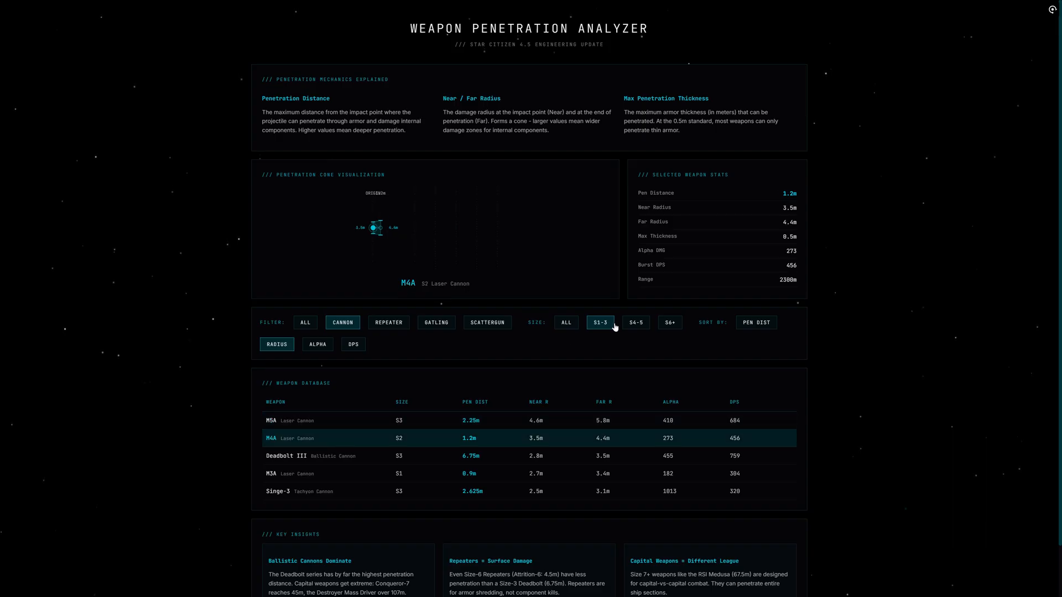
pyautogui.click(310, 456)
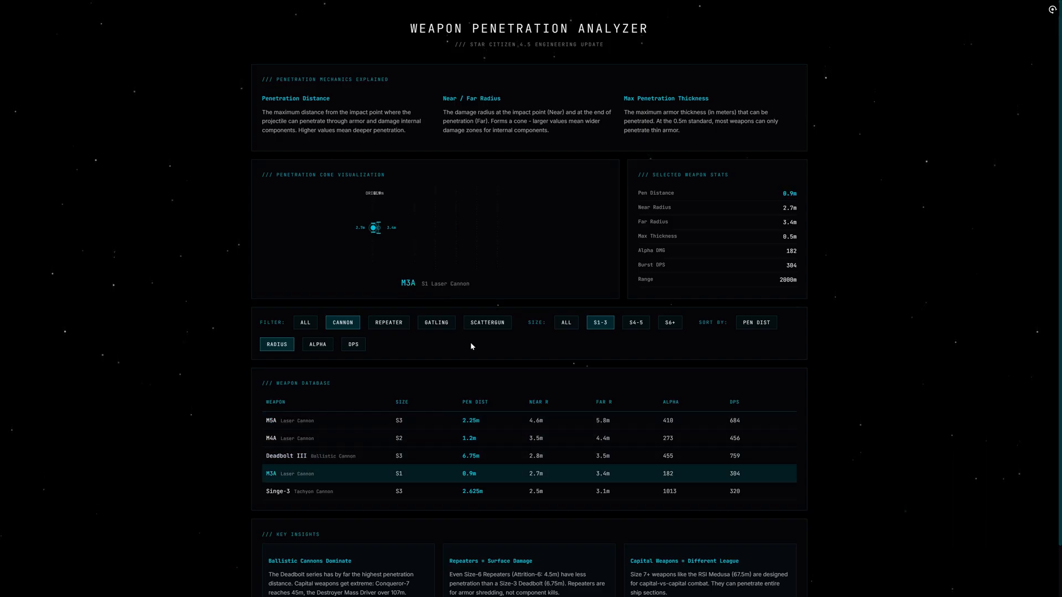
pyautogui.moveTo(454, 332)
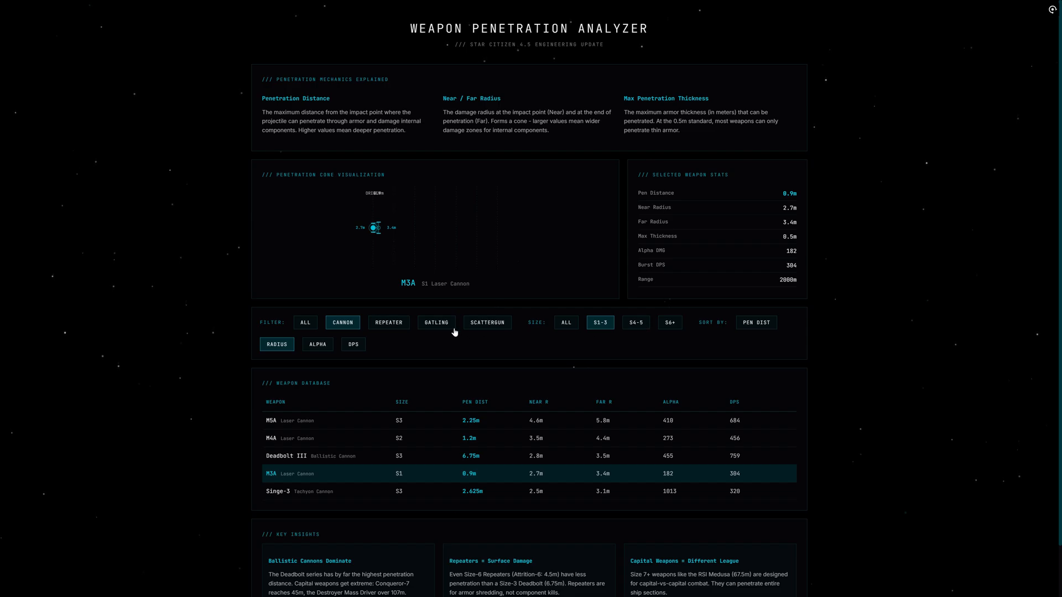
pyautogui.moveTo(404, 334)
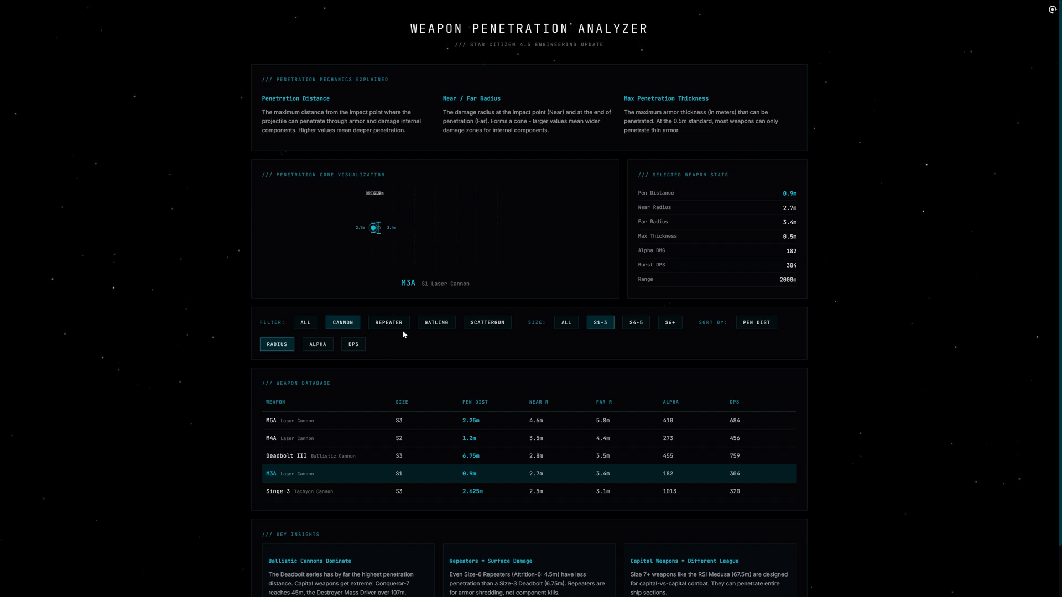
pyautogui.moveTo(635, 407)
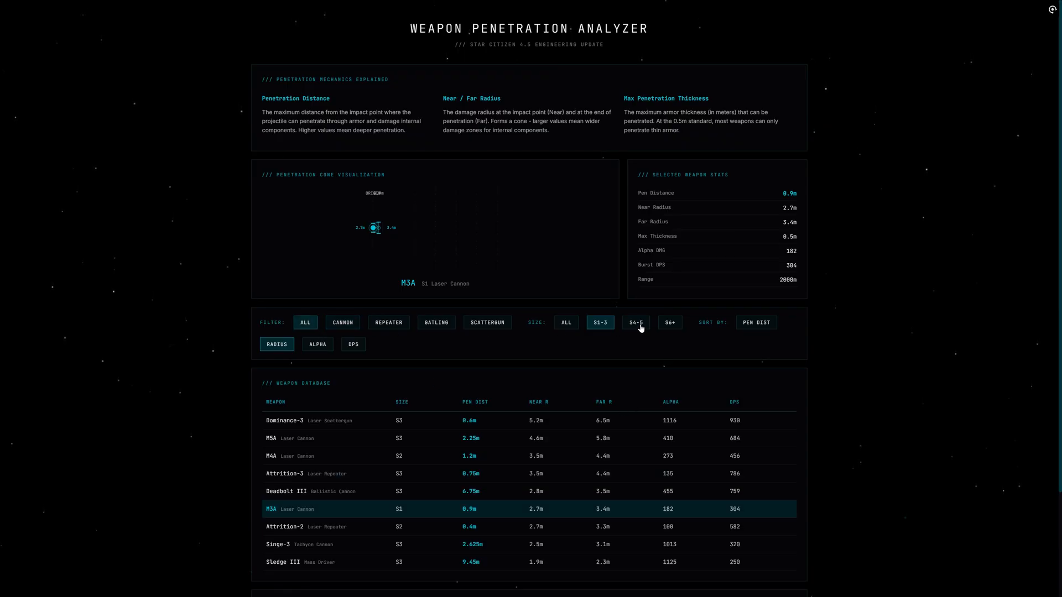
pyautogui.moveTo(400, 330)
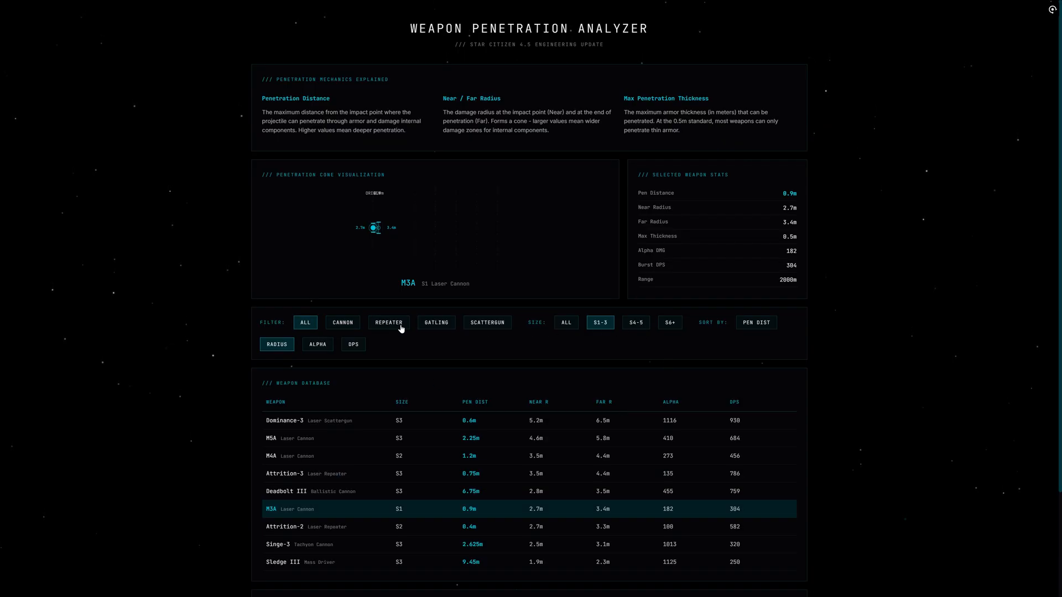
pyautogui.click(389, 322)
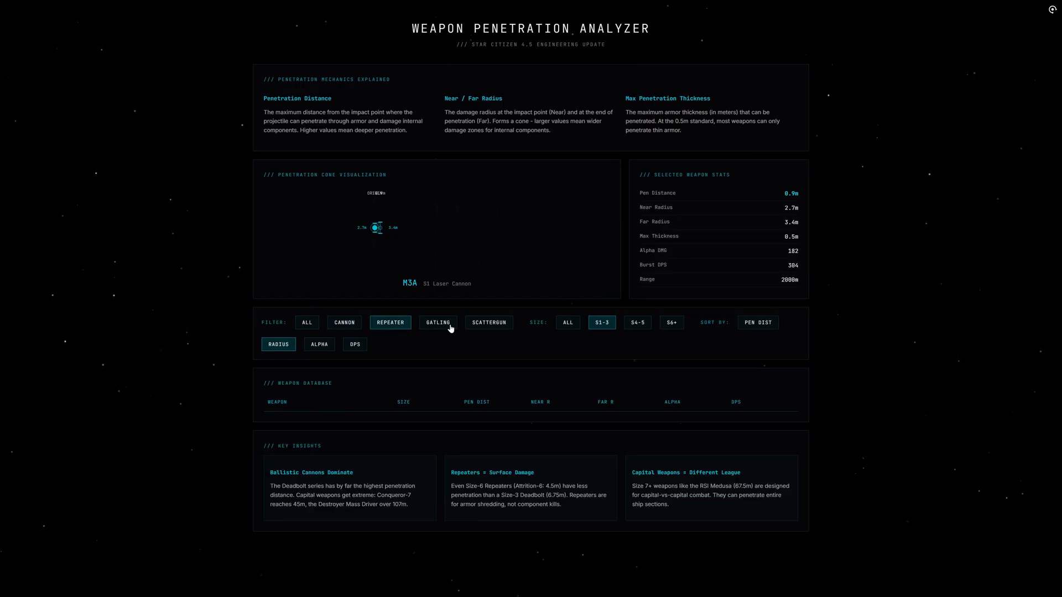
pyautogui.click(438, 321)
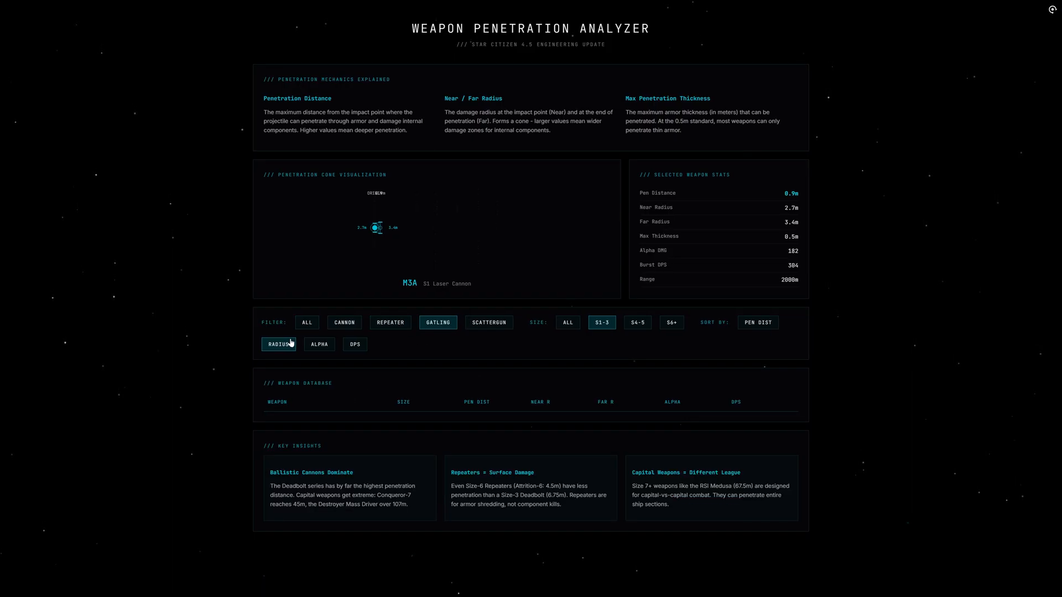
pyautogui.click(567, 322)
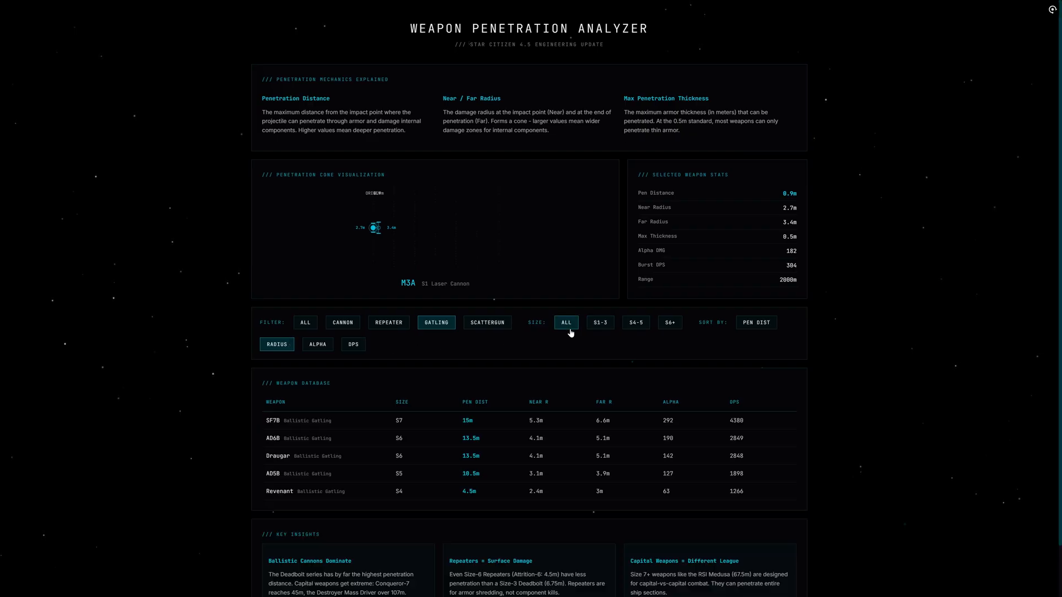
pyautogui.moveTo(361, 338)
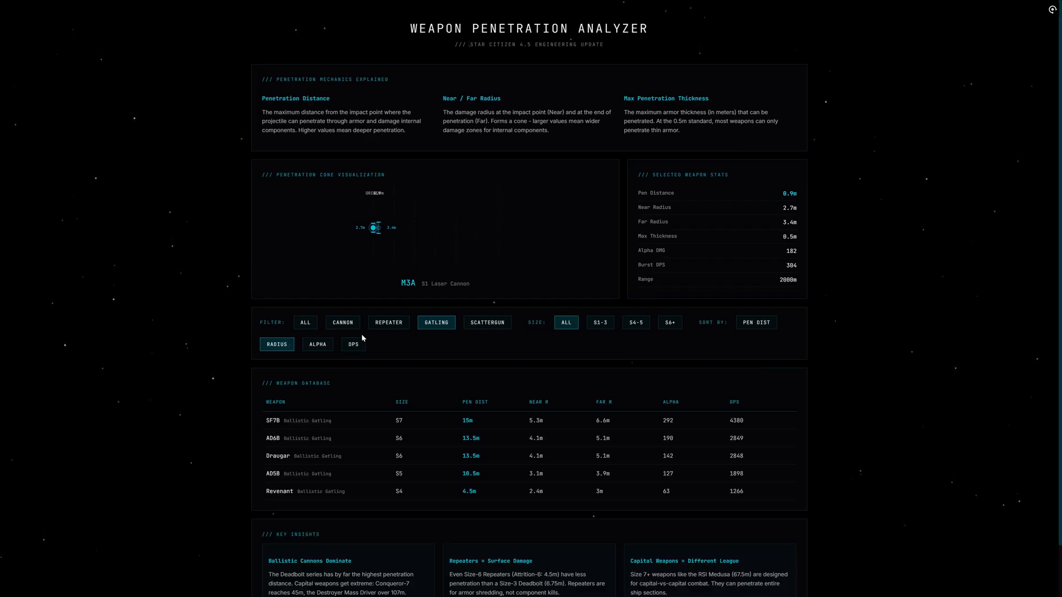
pyautogui.moveTo(341, 429)
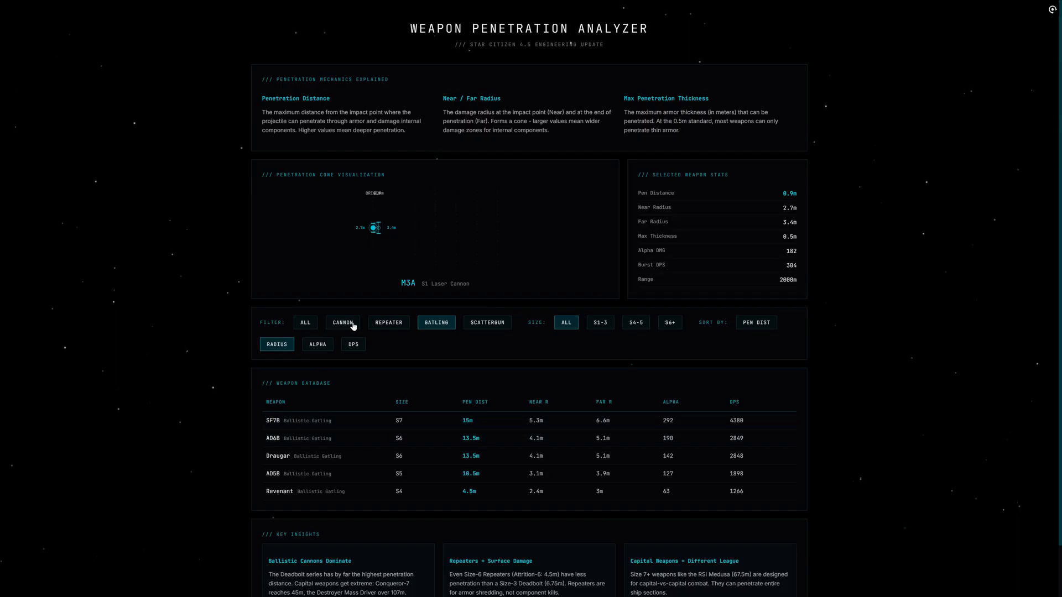
pyautogui.click(341, 322)
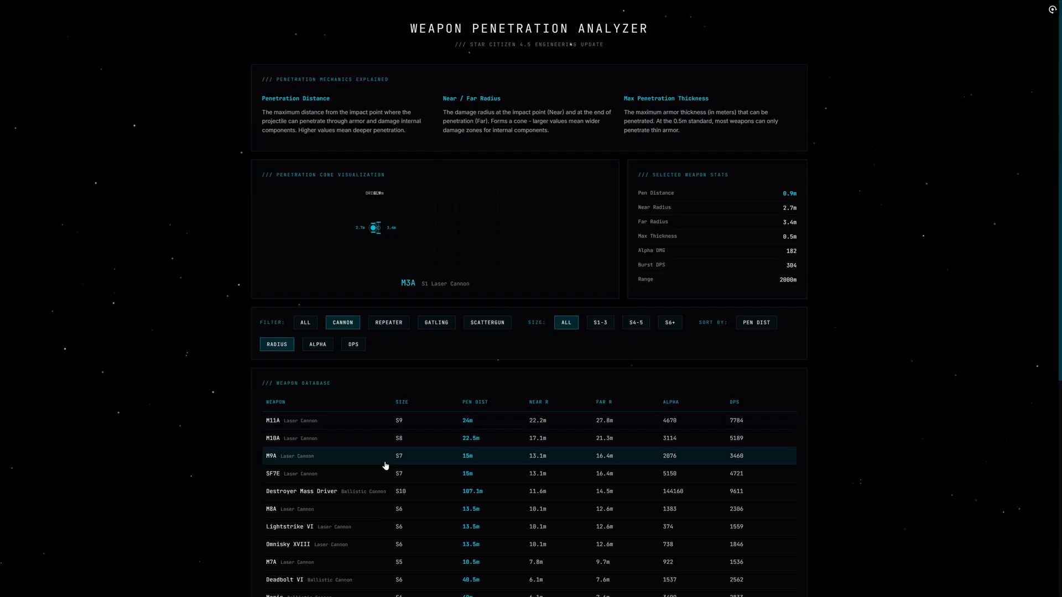
# Inspect the Lightstrike VI, Deadbolt VI and Deadbolt V penetration cones and the 40.5m distance label.
pyautogui.scroll(-3)
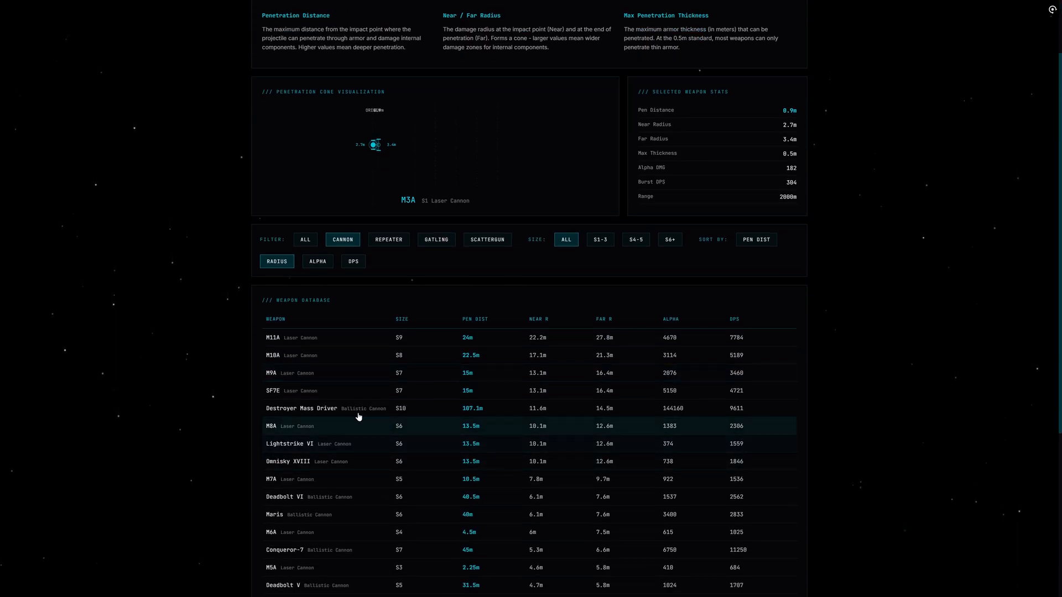
pyautogui.click(288, 443)
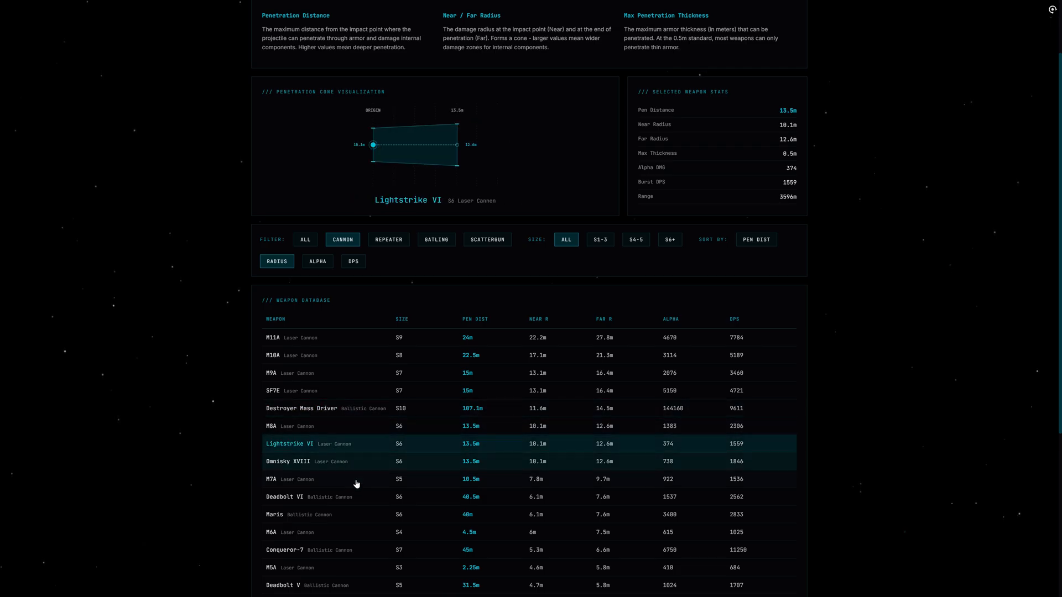
pyautogui.click(308, 497)
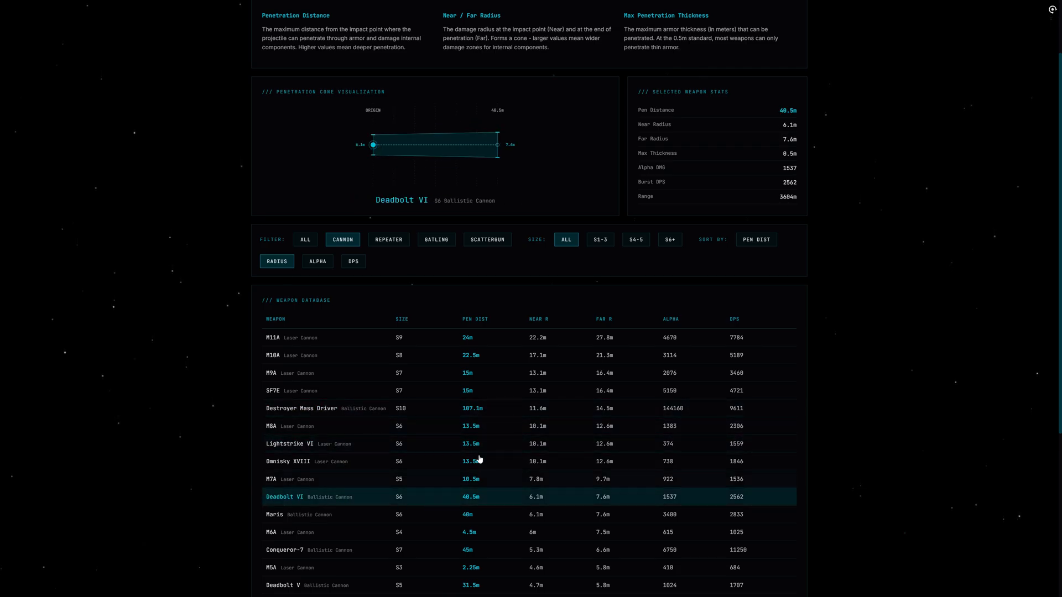
pyautogui.moveTo(461, 292)
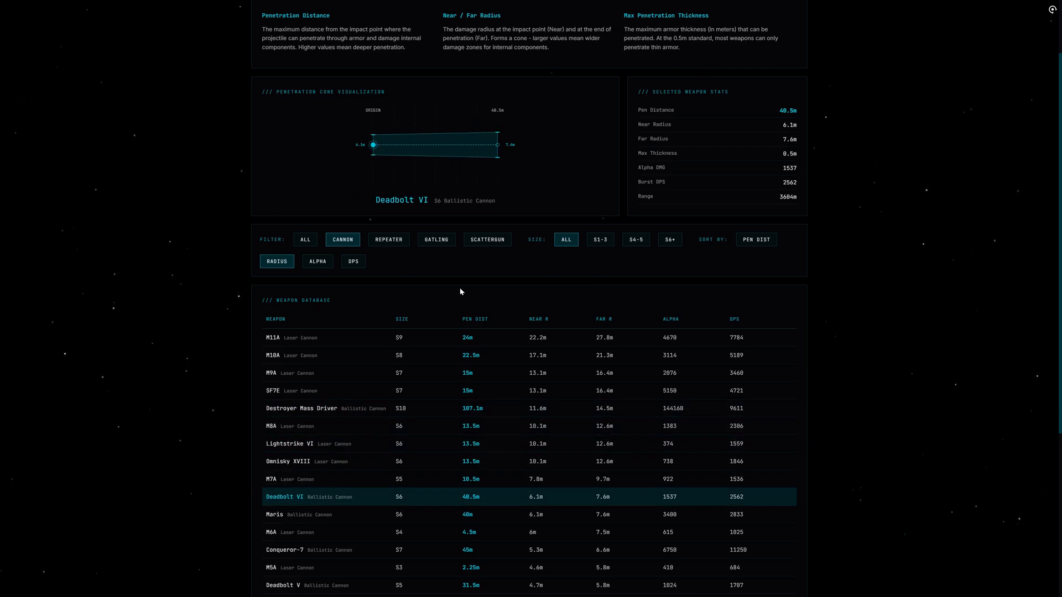
pyautogui.scroll(-3)
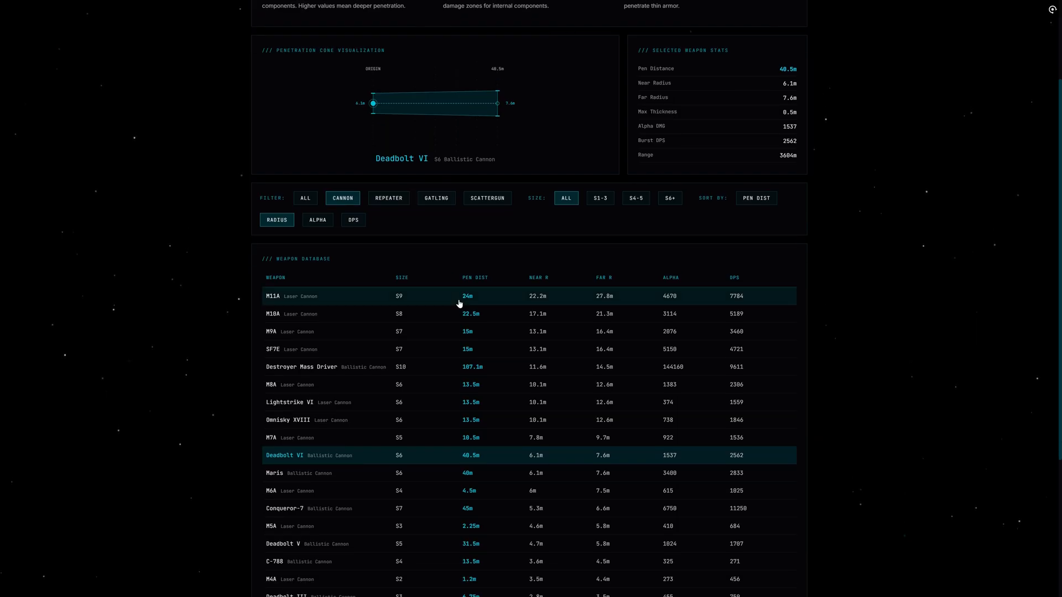
pyautogui.click(309, 544)
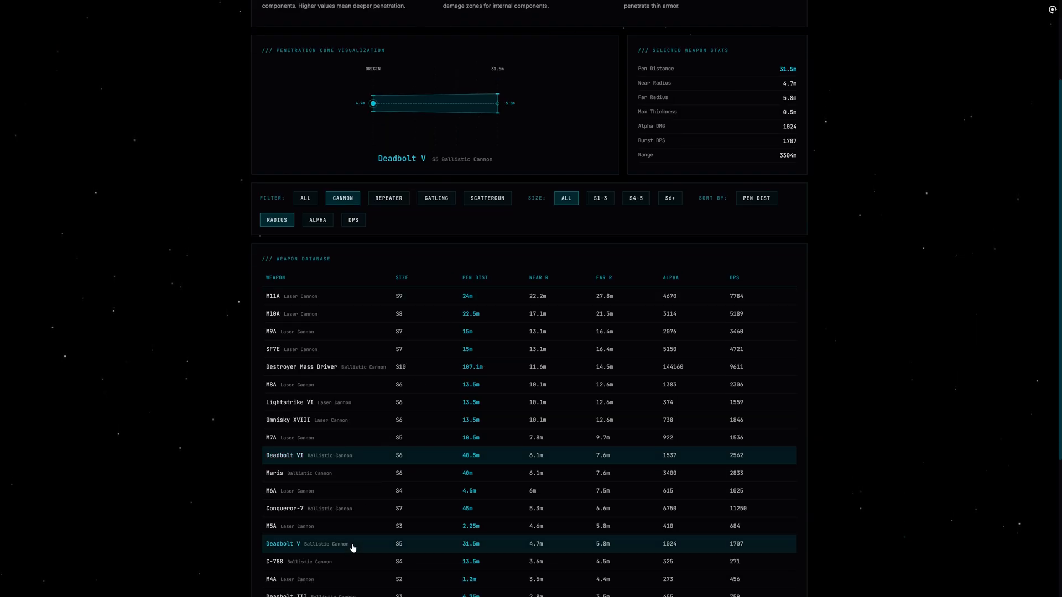
pyautogui.moveTo(444, 419)
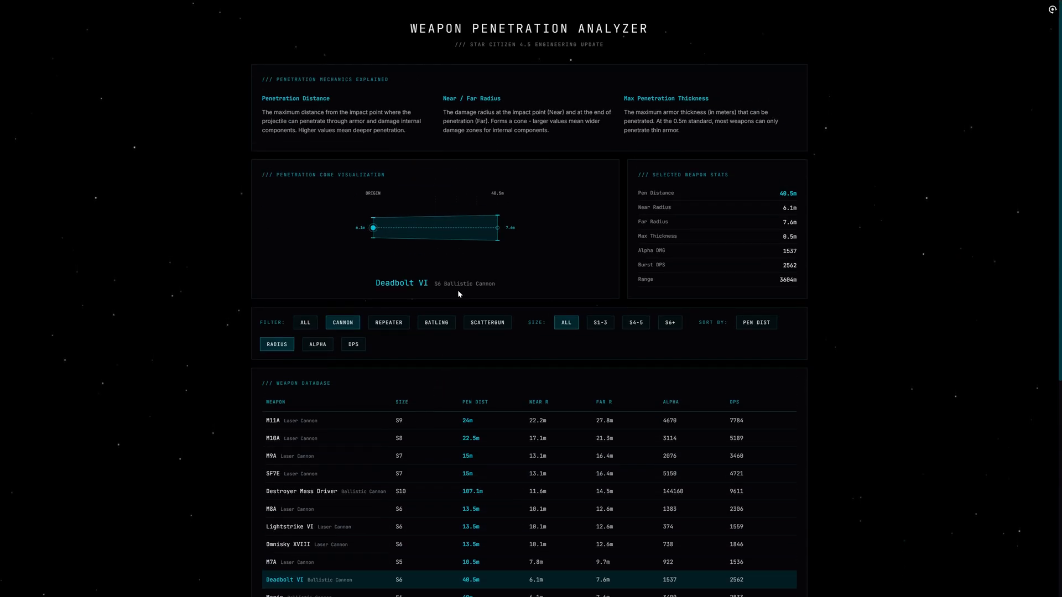
pyautogui.doubleClick(497, 192)
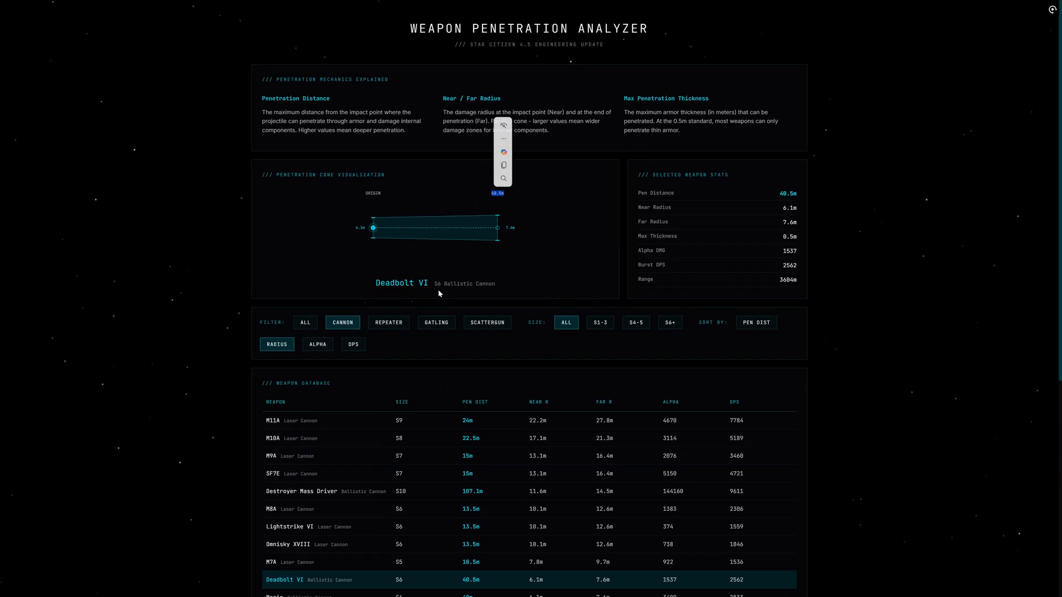
# Inspect Conqueror-7, then select the Destroyer Mass Driver showing 107.1m penetration.
pyautogui.scroll(-3)
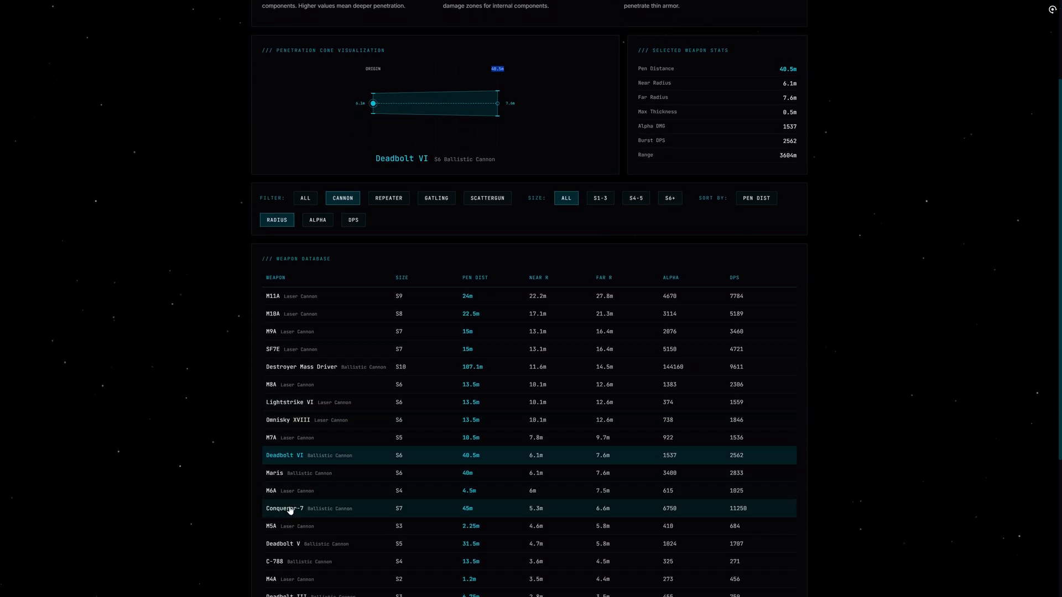
pyautogui.click(309, 509)
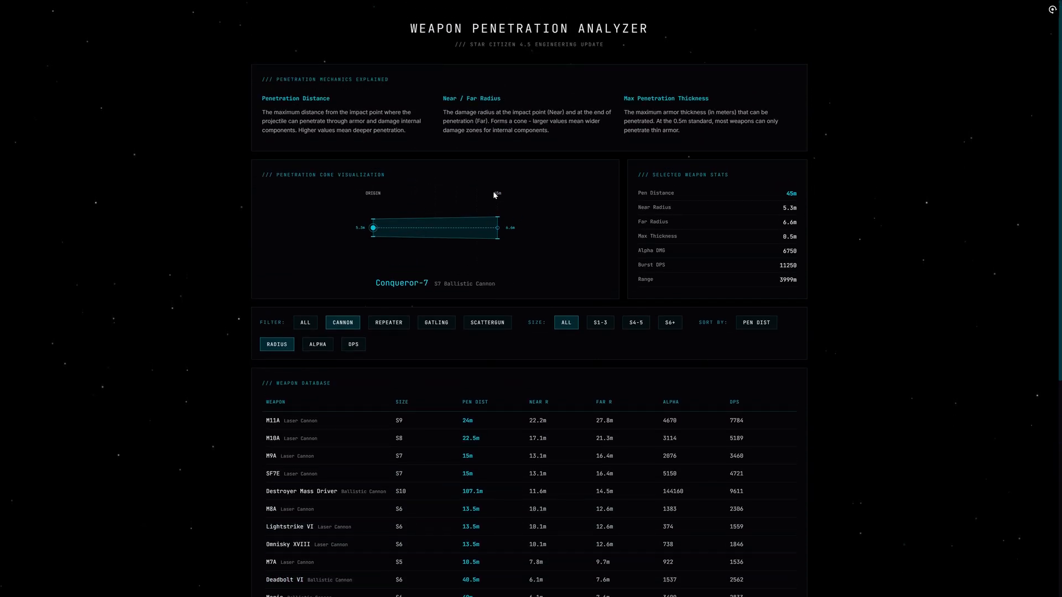
pyautogui.scroll(-3)
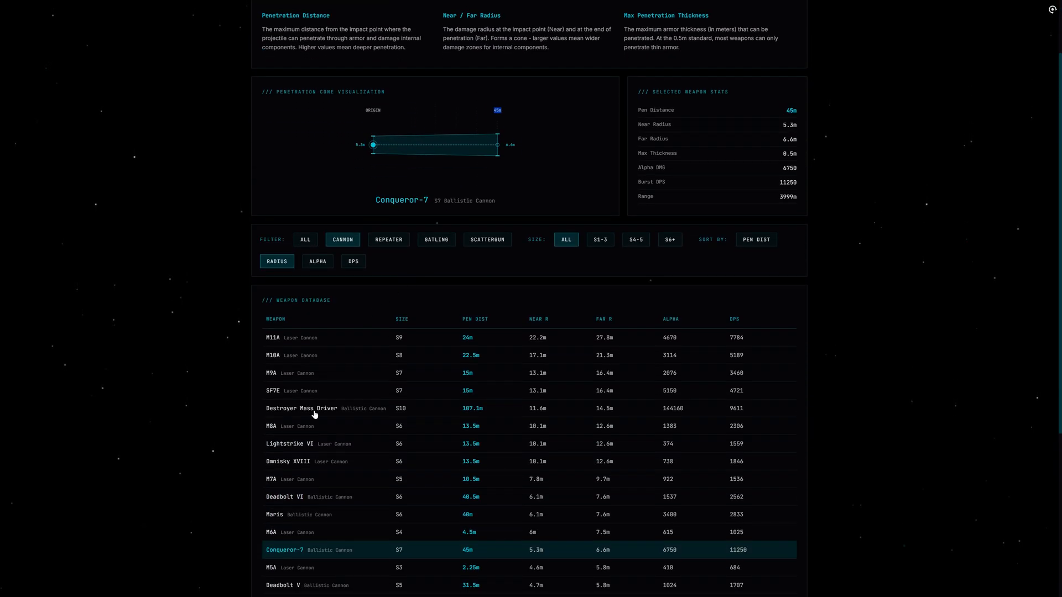
pyautogui.click(297, 408)
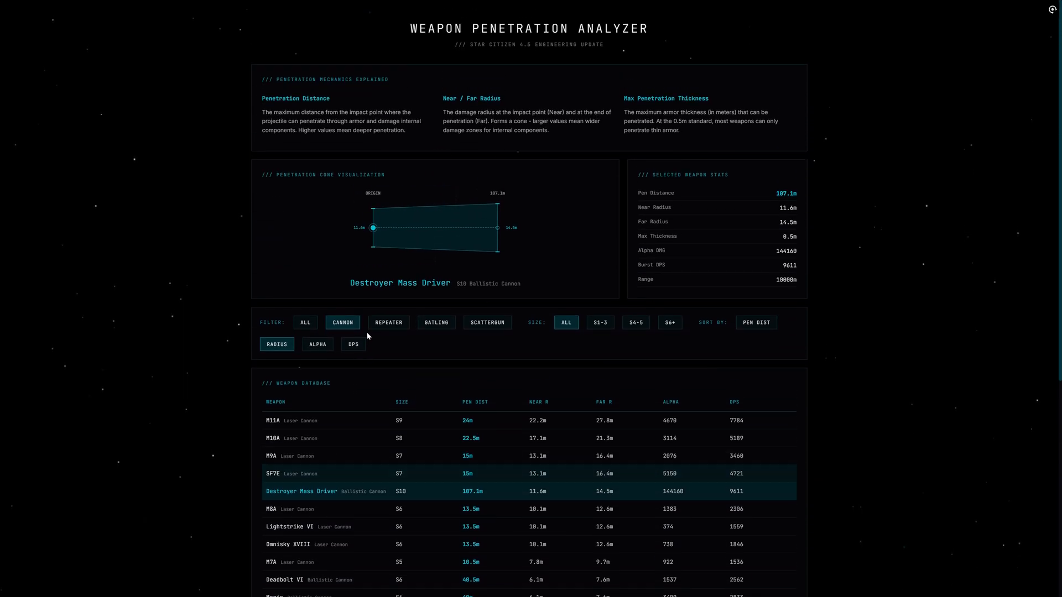
pyautogui.moveTo(503, 206)
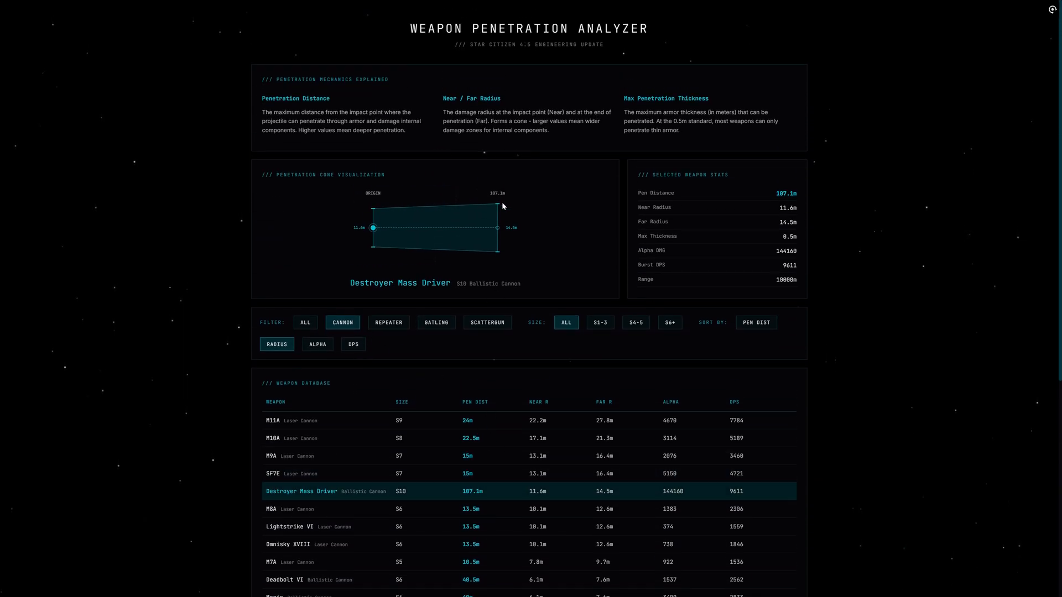
pyautogui.moveTo(472, 210)
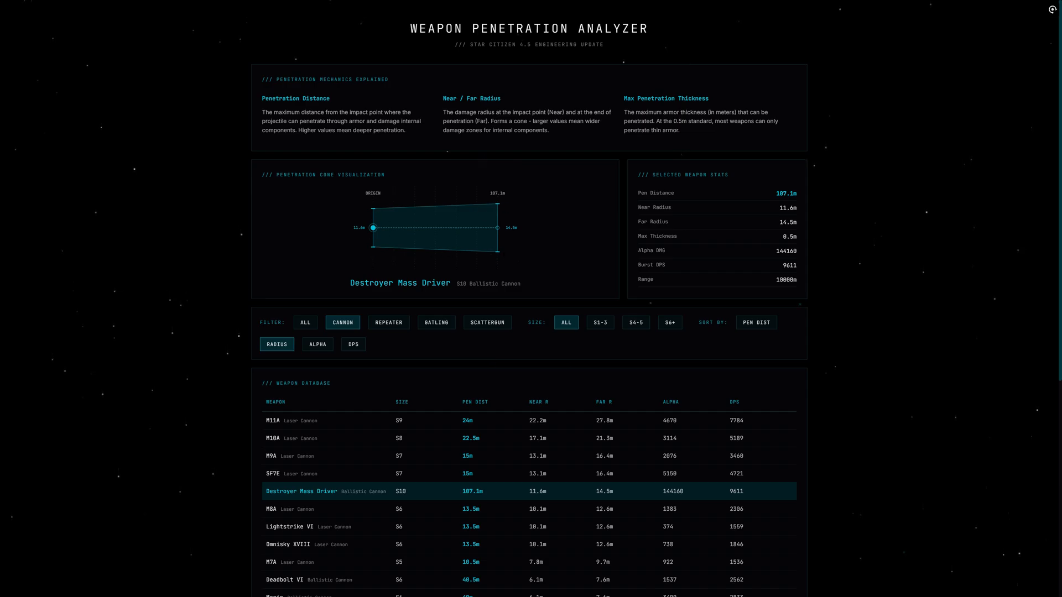
pyautogui.moveTo(638, 193)
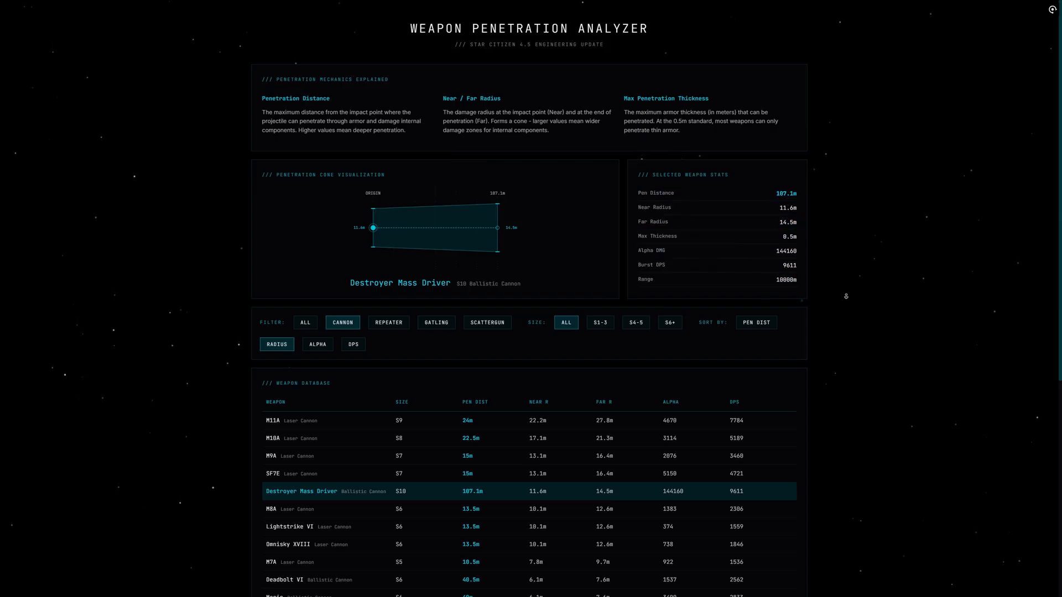
# Filter to repeaters of size S6+, leaving Attrition-6 and CF-667 Mammoth at 4.5m penetration.
pyautogui.click(388, 301)
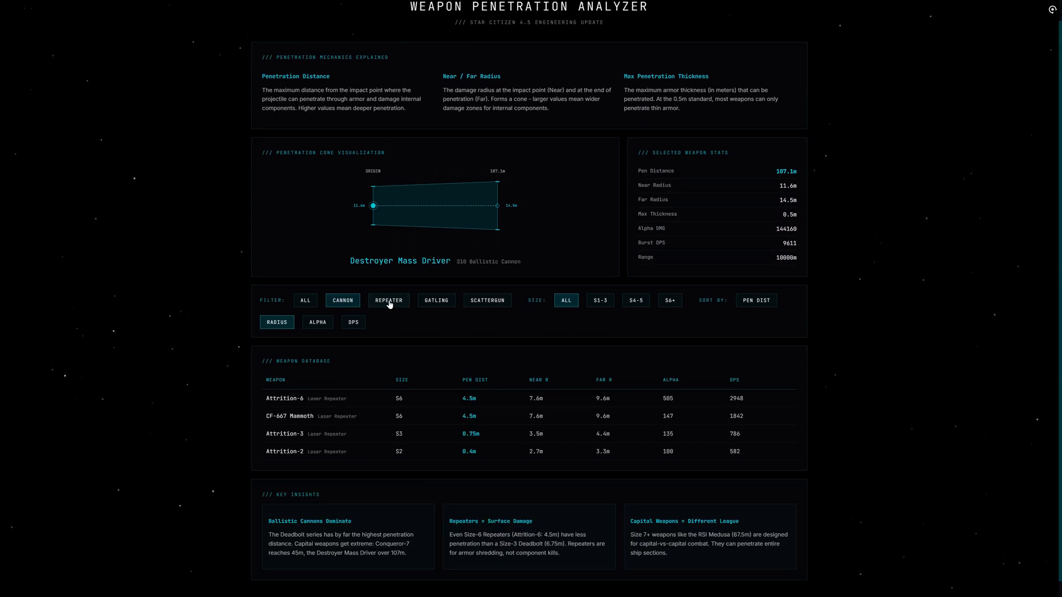
pyautogui.click(388, 300)
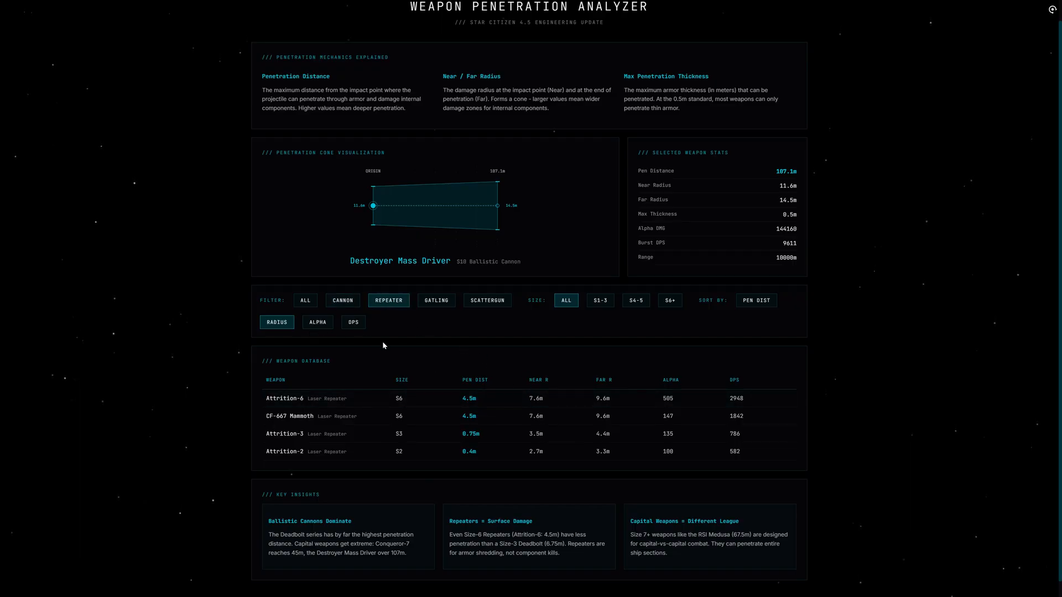
pyautogui.moveTo(291, 451)
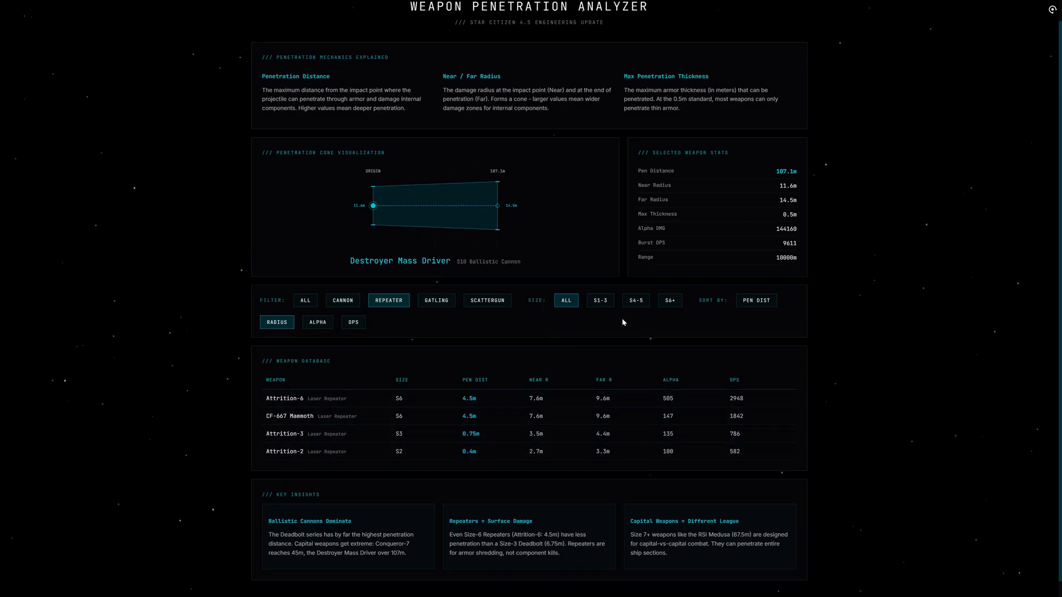
pyautogui.click(306, 299)
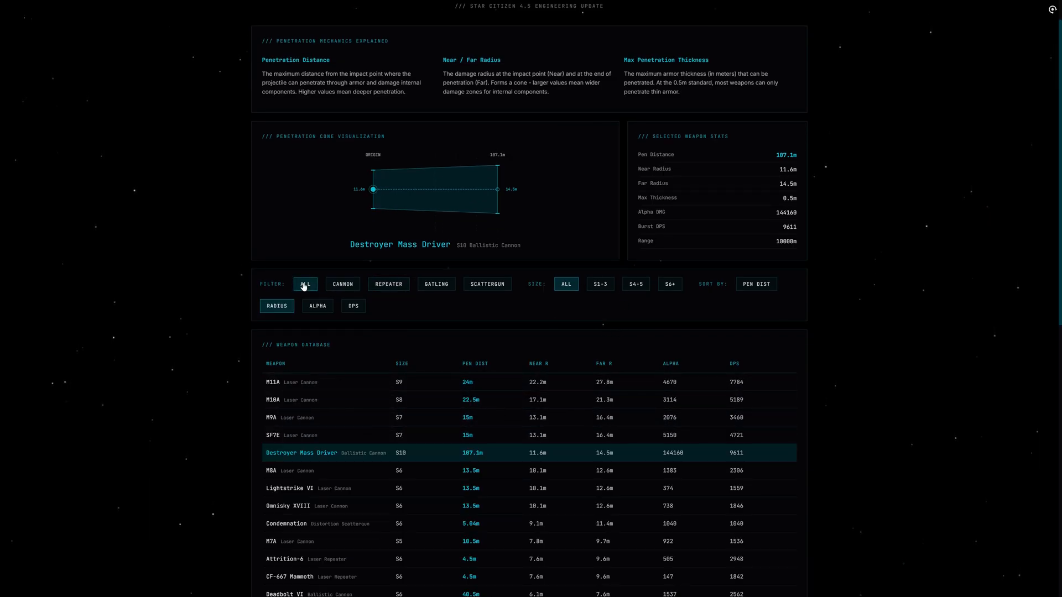
pyautogui.scroll(-3)
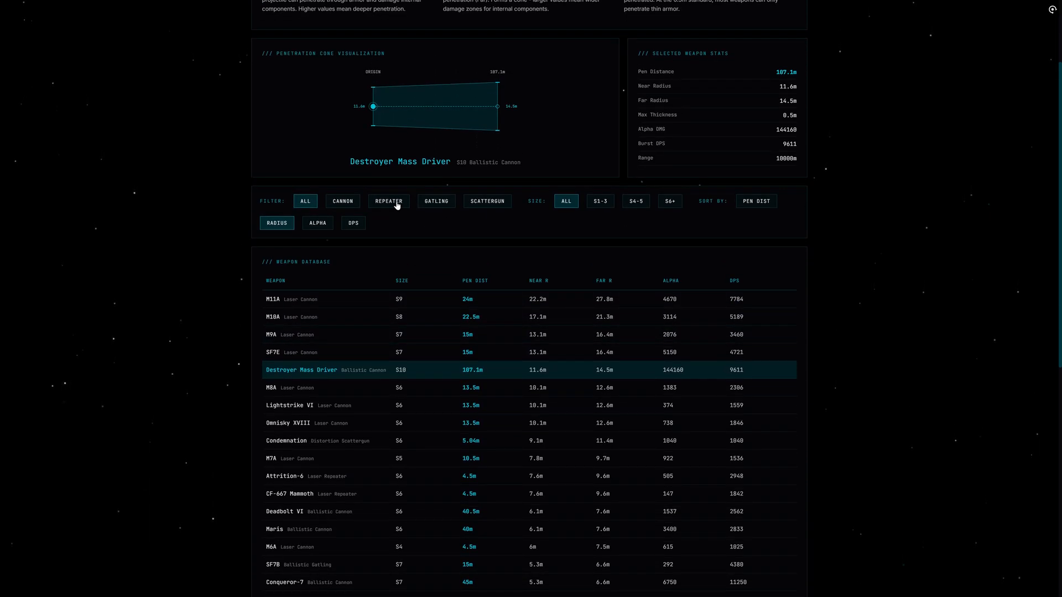
pyautogui.click(388, 201)
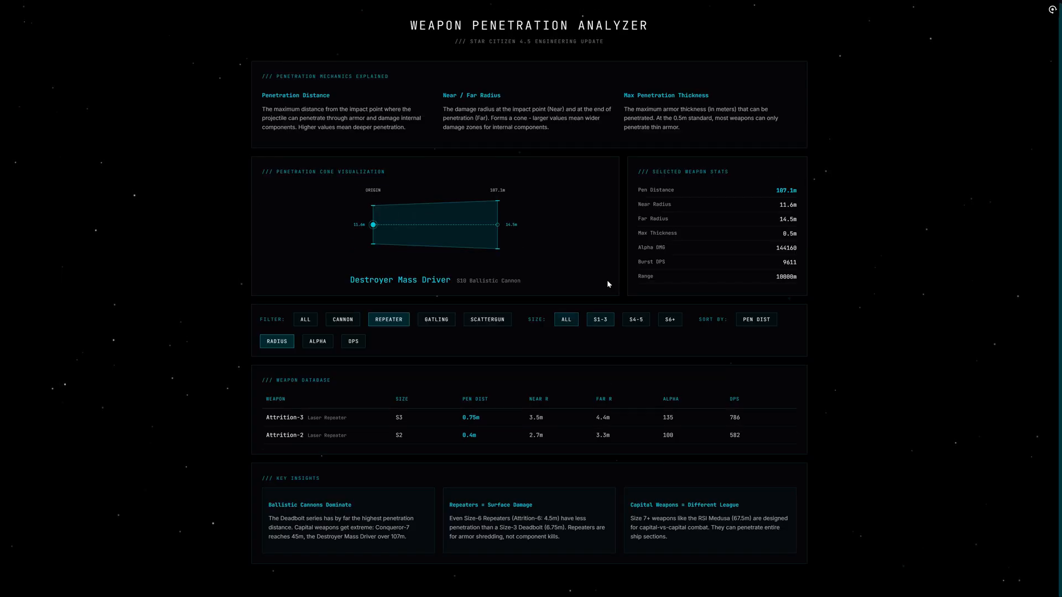
pyautogui.click(670, 322)
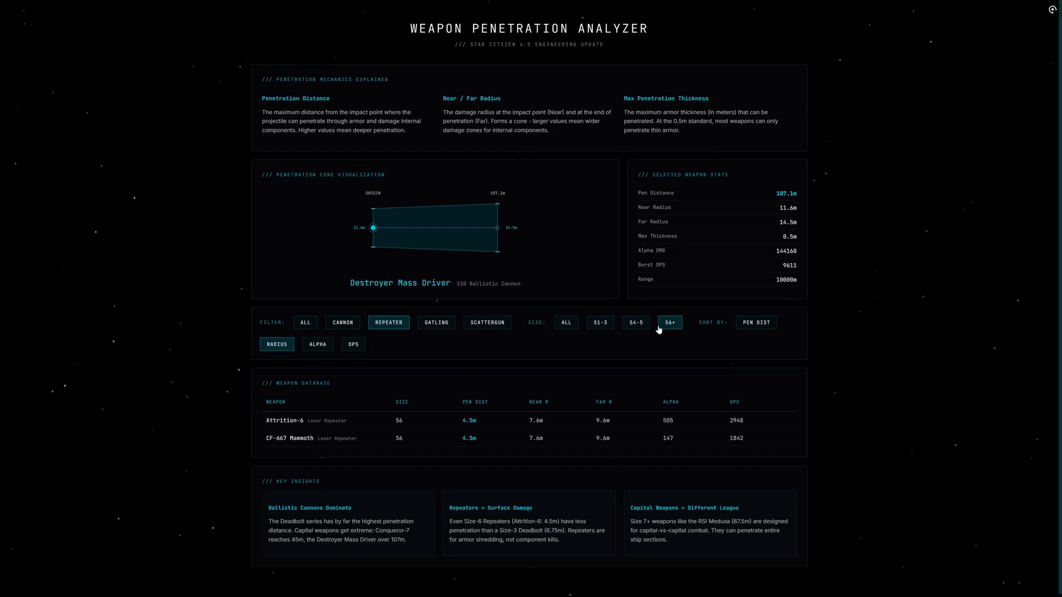
pyautogui.moveTo(472, 438)
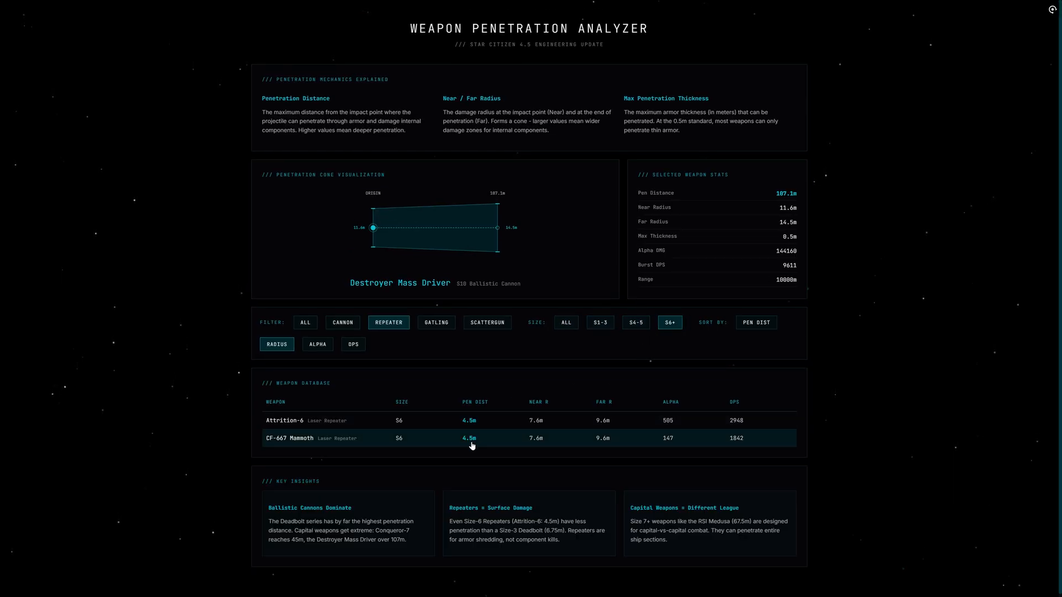
pyautogui.moveTo(598, 447)
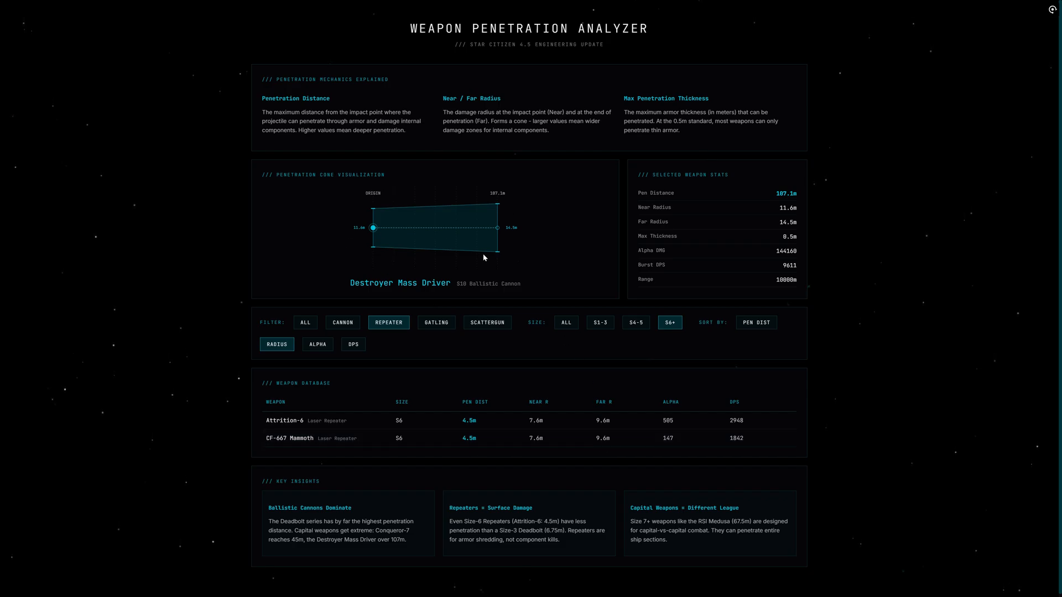
pyautogui.moveTo(329, 328)
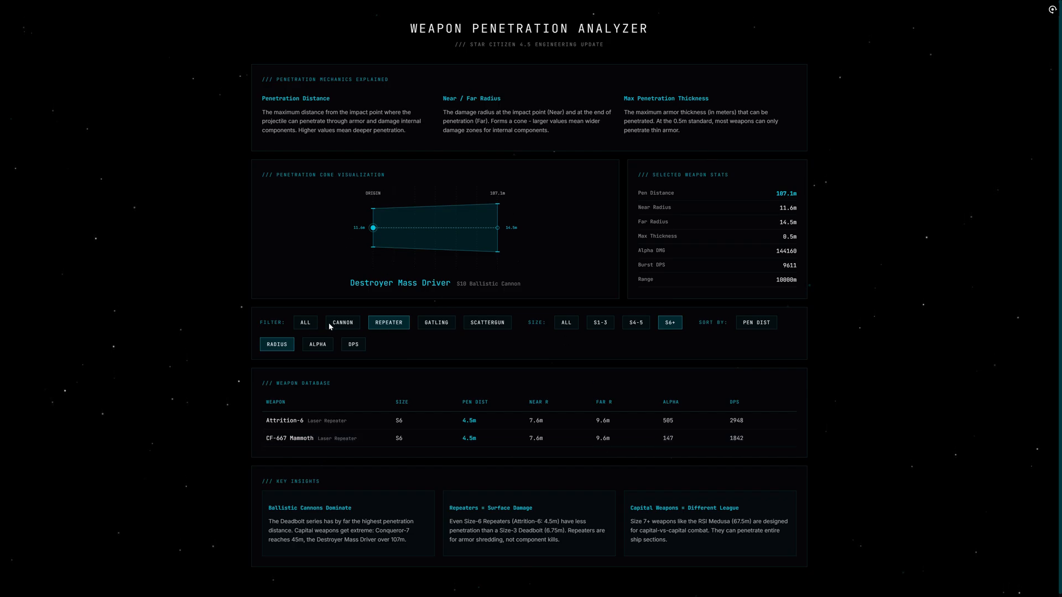
# Filter to gatlings of every size and browse down the list.
pyautogui.click(435, 322)
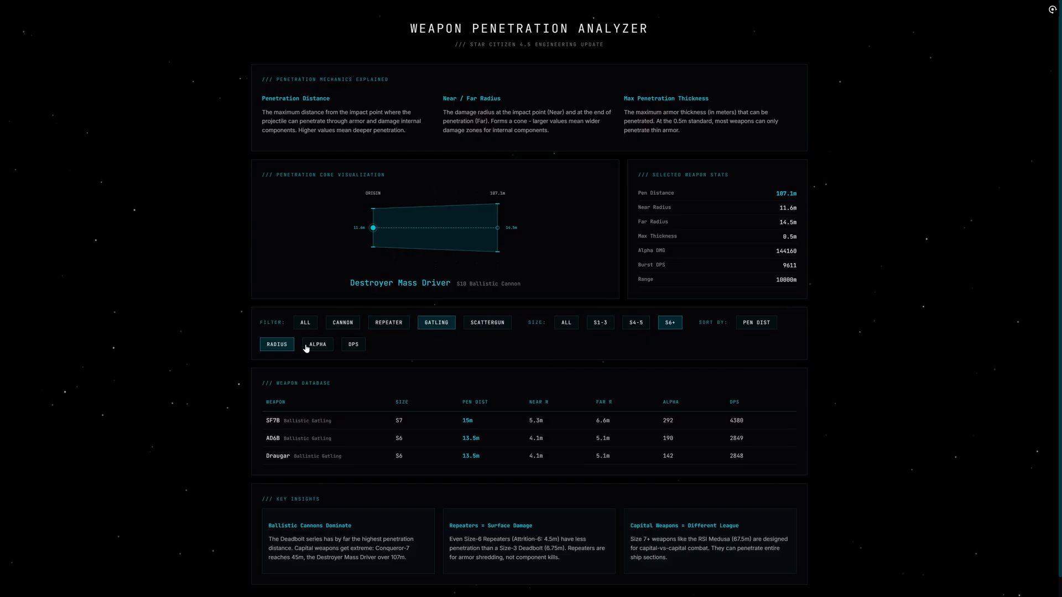
pyautogui.click(566, 322)
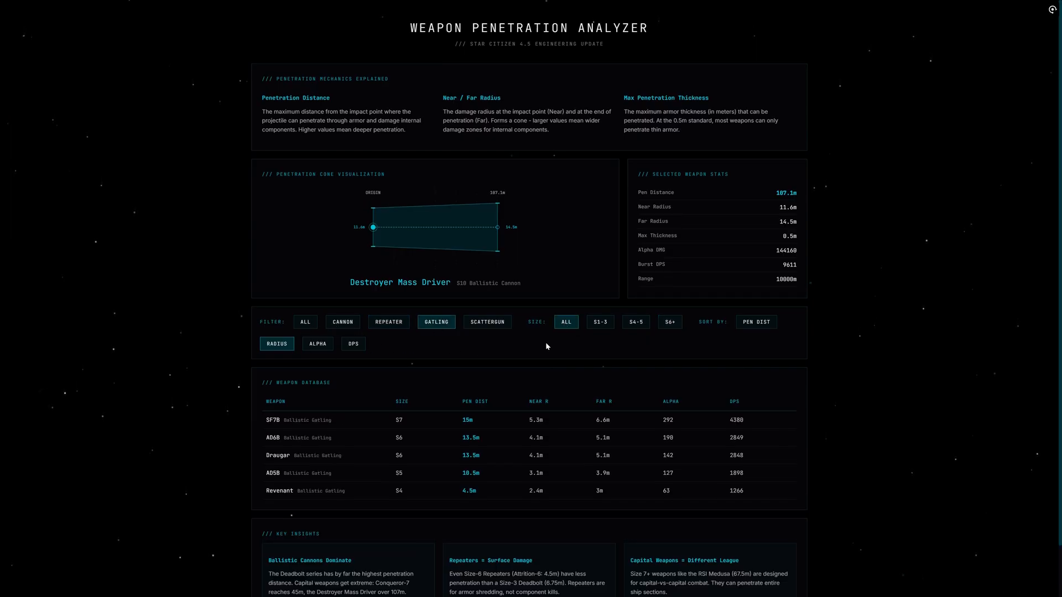
pyautogui.scroll(-3)
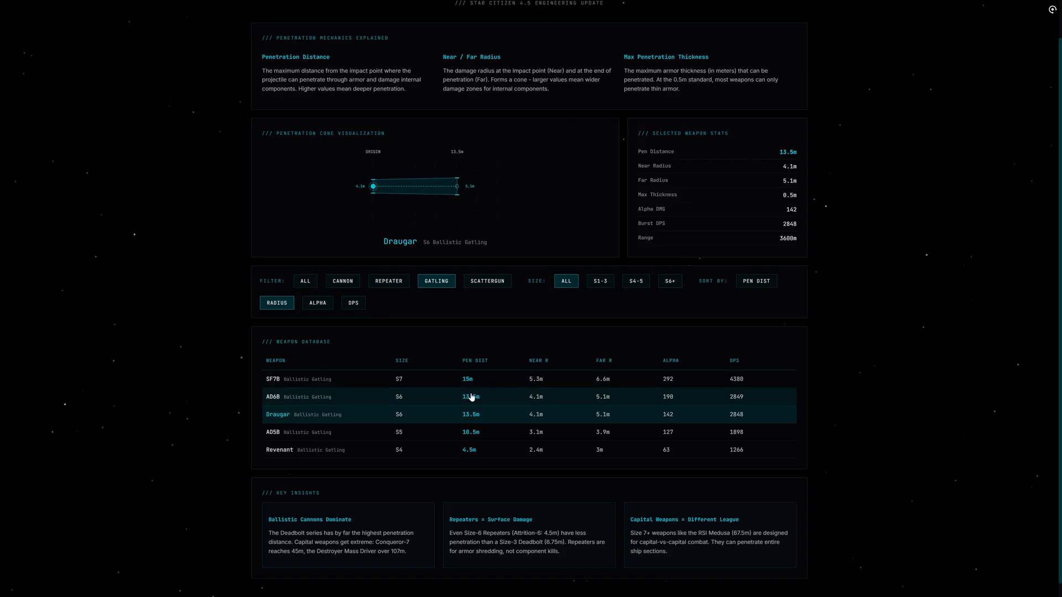
# Filter the weapon database to scatterguns only.
pyautogui.click(487, 280)
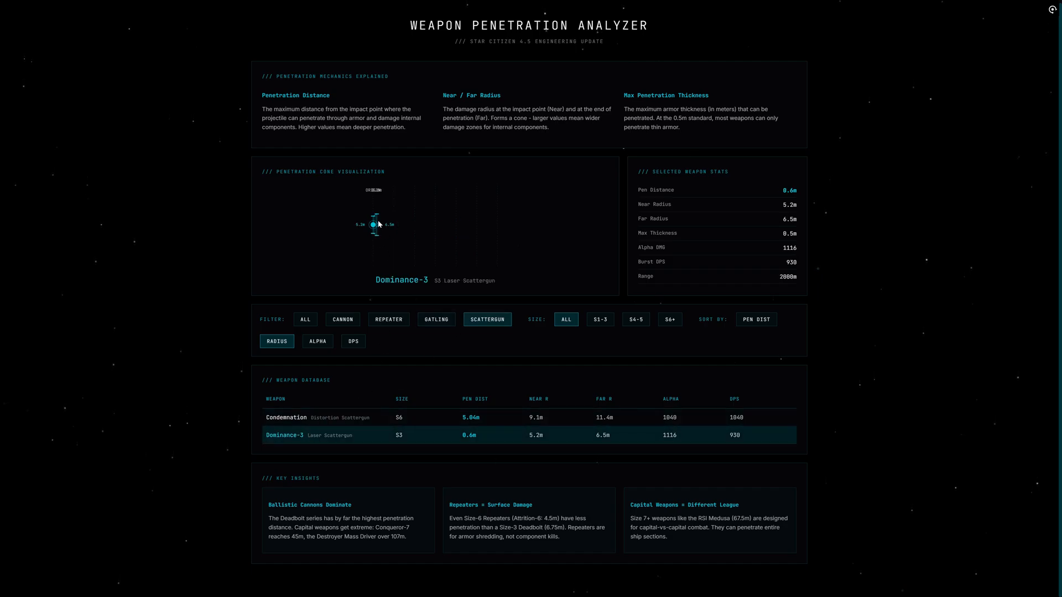
pyautogui.moveTo(376, 244)
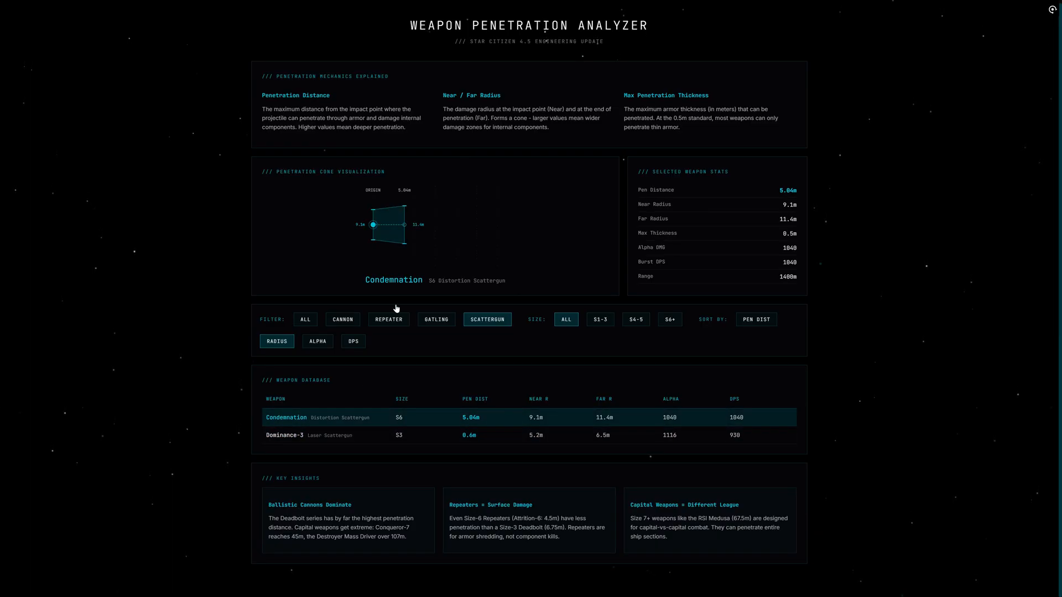
pyautogui.moveTo(390, 239)
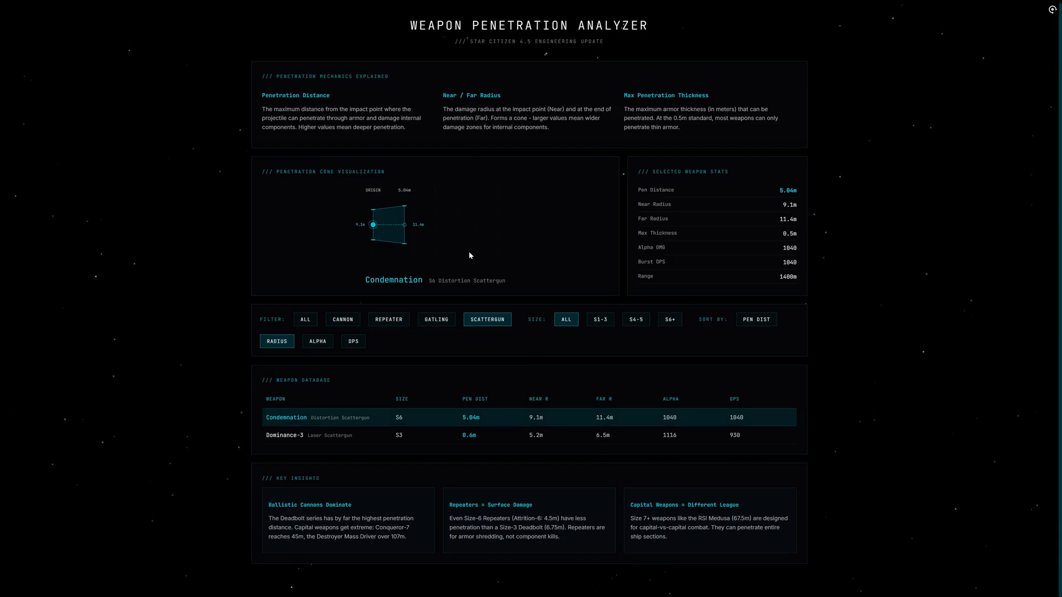
pyautogui.moveTo(866, 370)
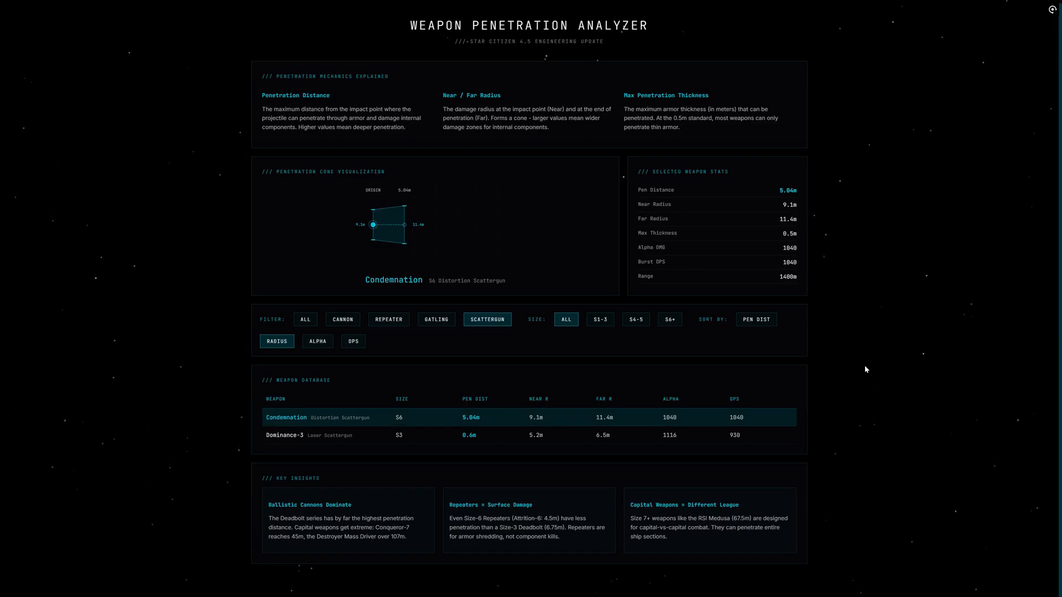
# Highlight the Capital Weapons insight text, then show all weapon types again.
pyautogui.doubleClick(277, 506)
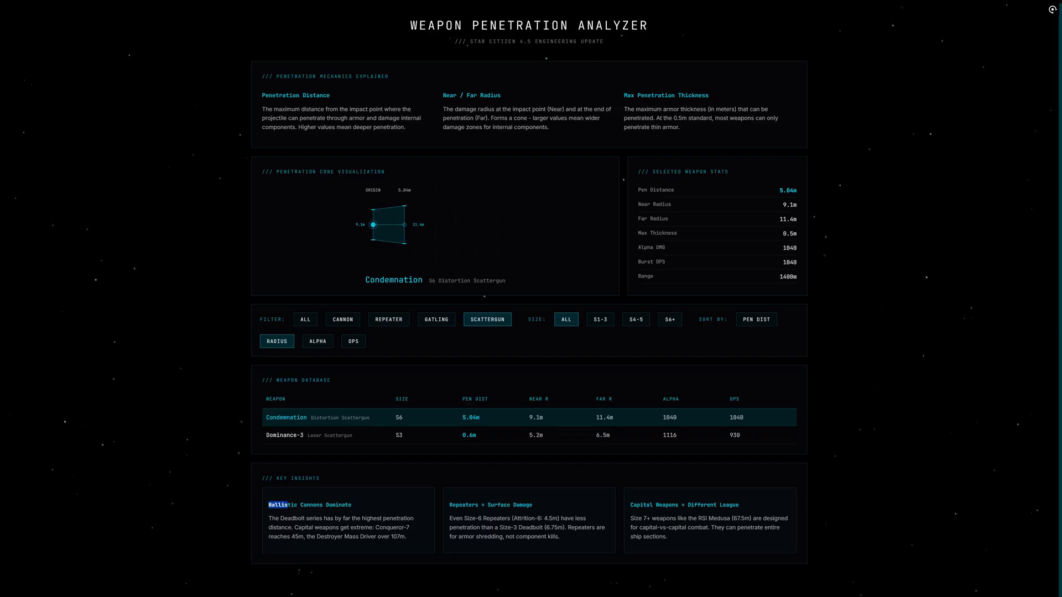
pyautogui.moveTo(268, 504); pyautogui.dragTo(406, 538)
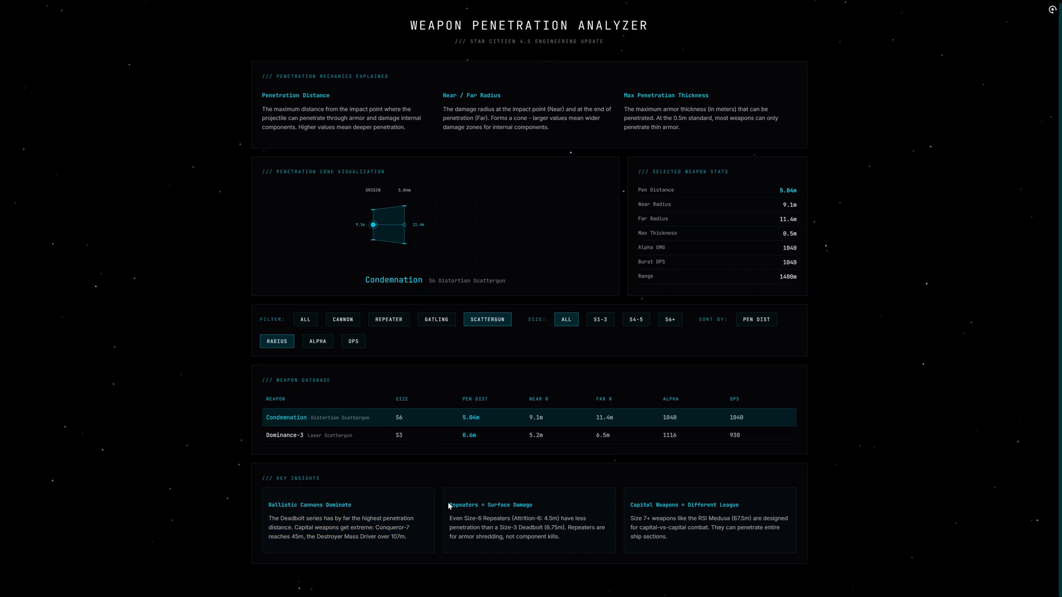
pyautogui.moveTo(449, 504); pyautogui.dragTo(562, 518)
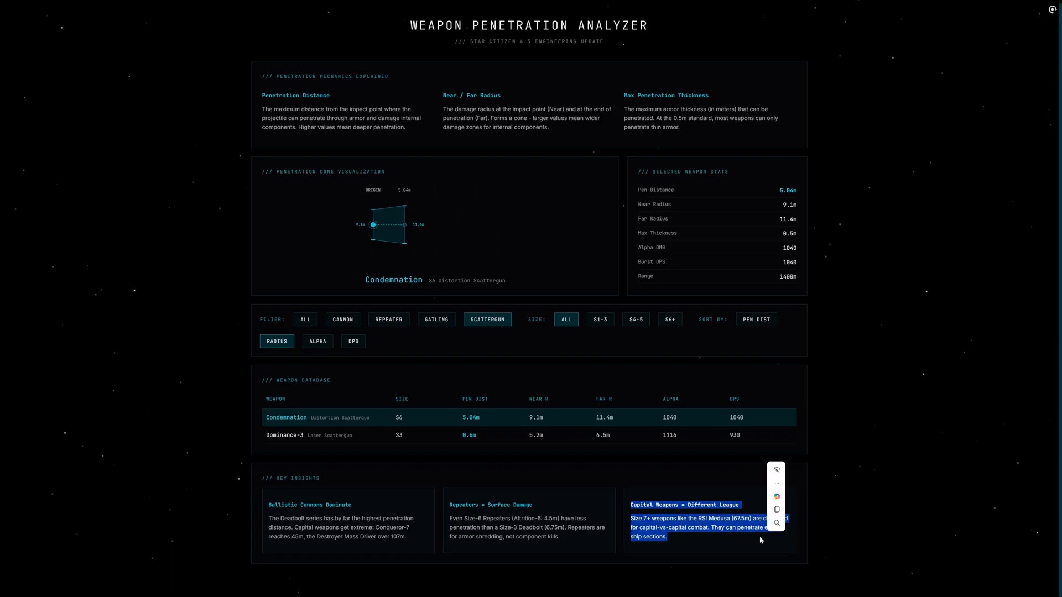
pyautogui.click(317, 342)
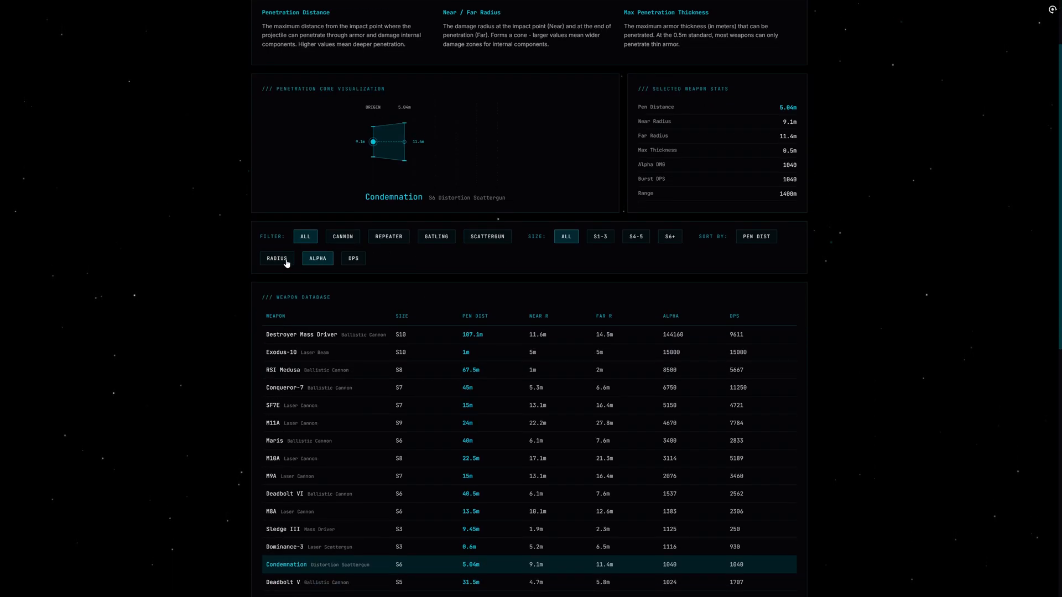
# Rank the weapons by DPS then by penetration distance and scroll through the ranked list.
pyautogui.click(353, 258)
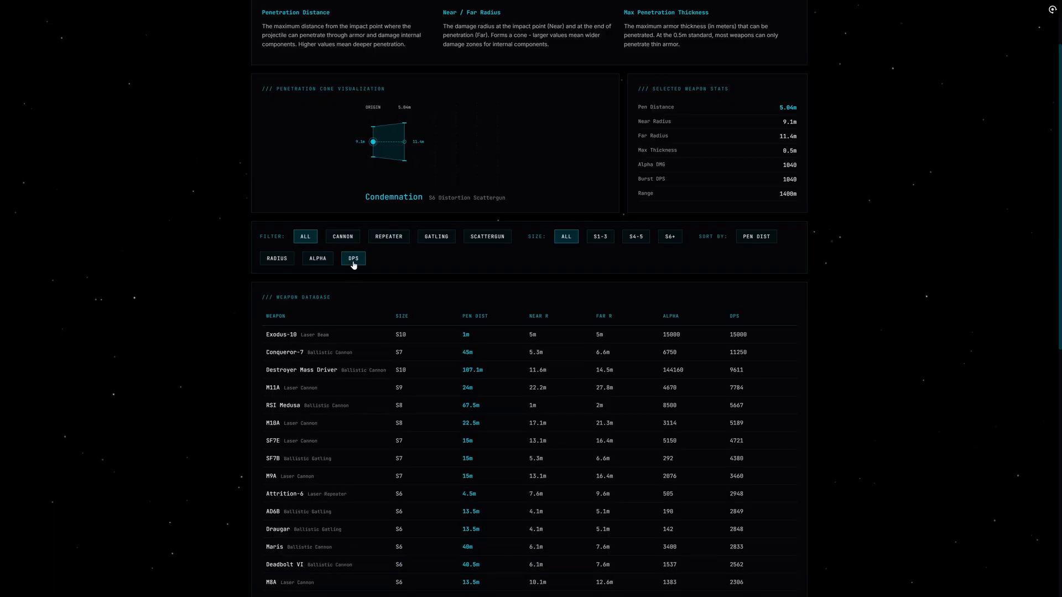
pyautogui.click(756, 237)
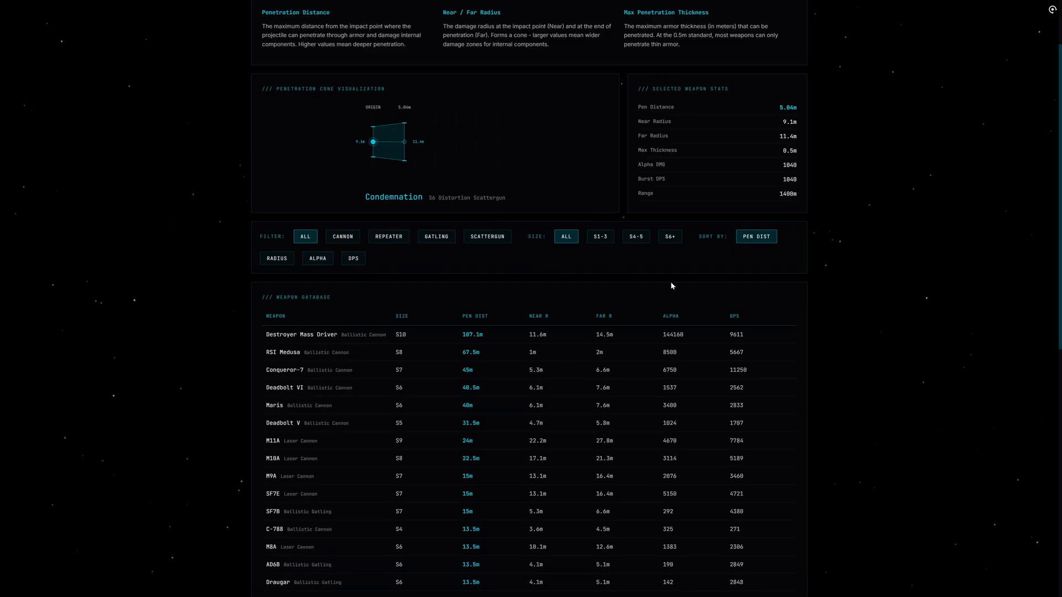
pyautogui.scroll(-3)
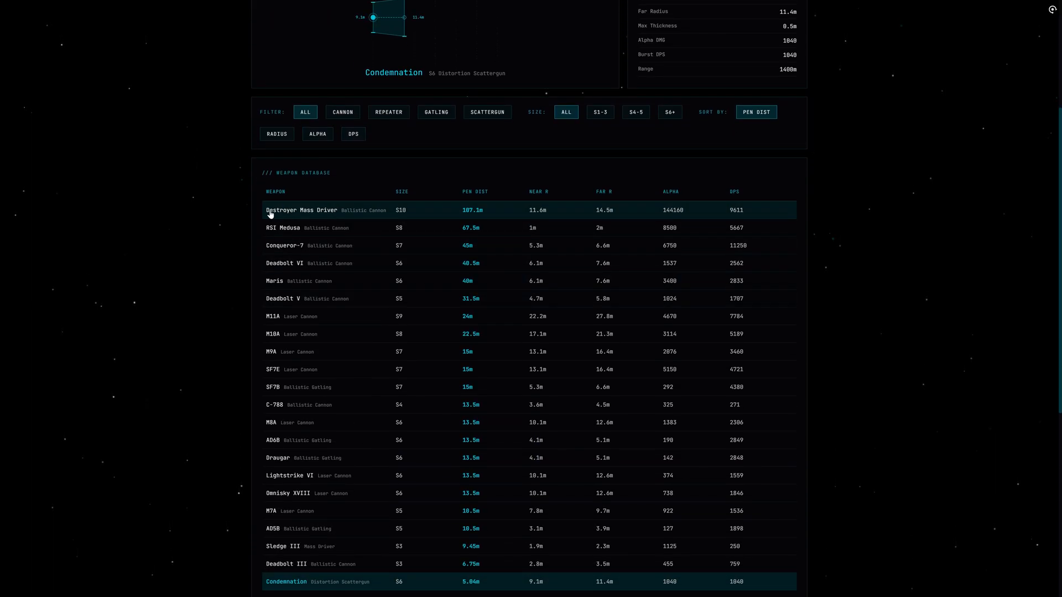
pyautogui.moveTo(463, 228)
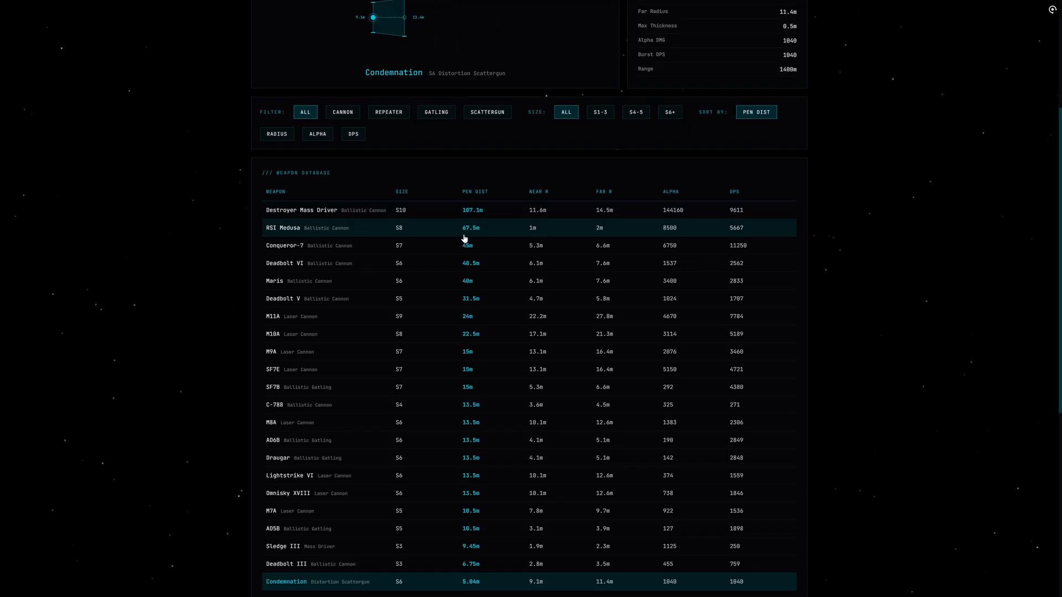
pyautogui.moveTo(546, 211)
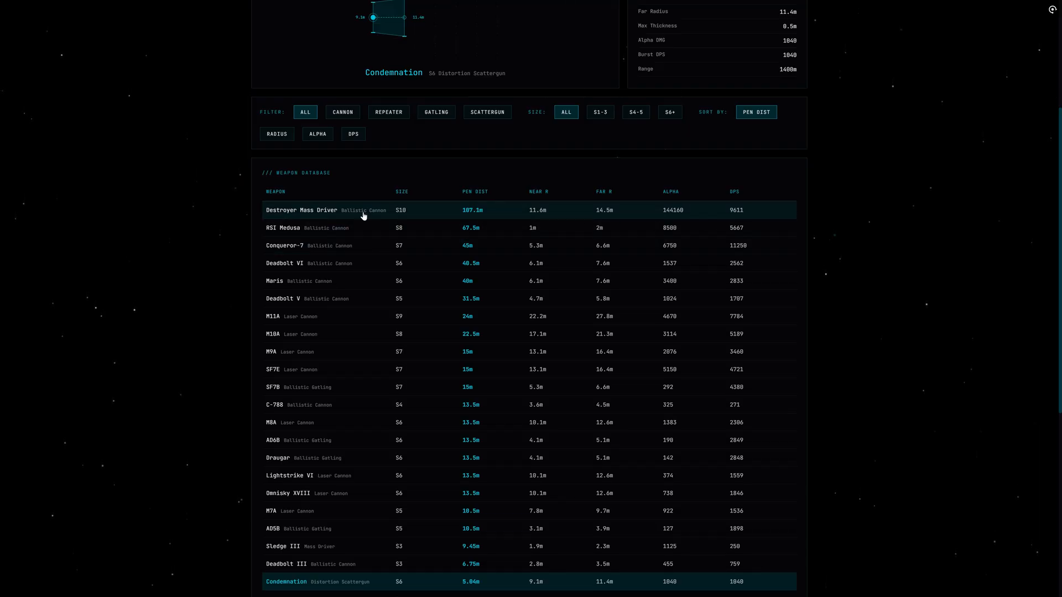
pyautogui.moveTo(310, 308)
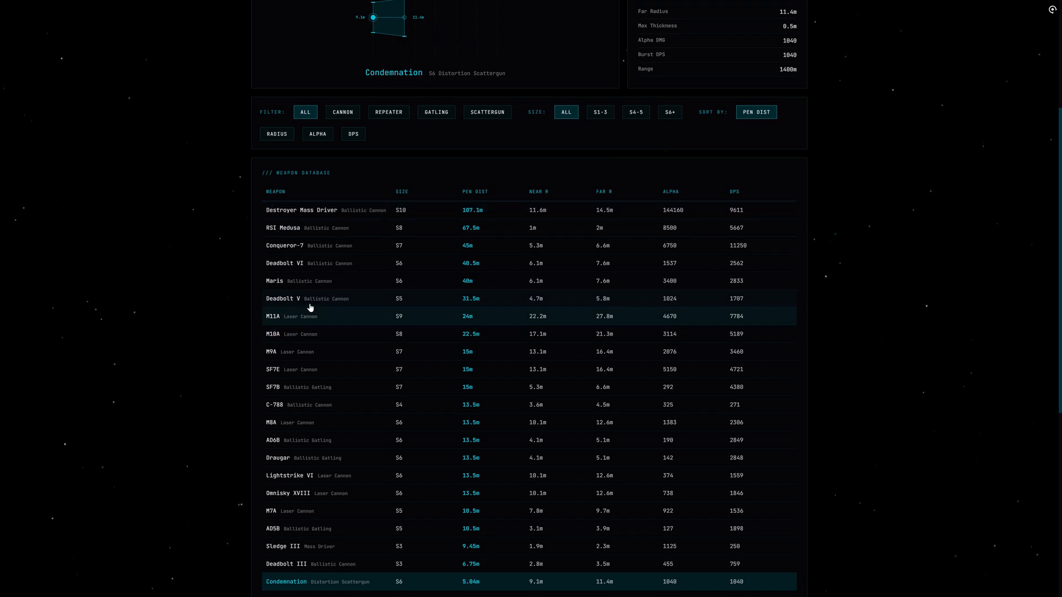
pyautogui.moveTo(331, 303)
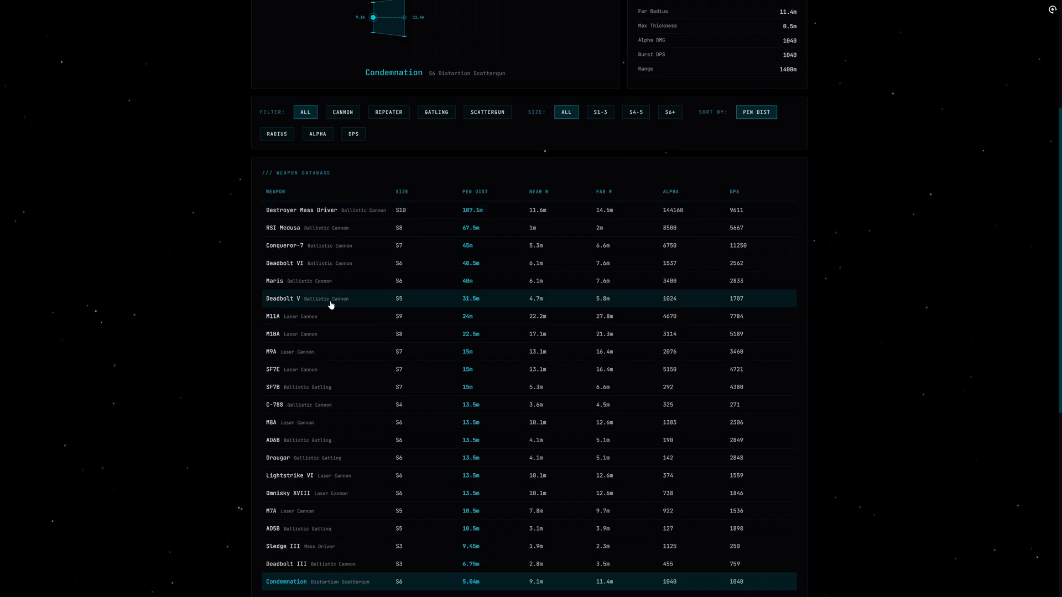
pyautogui.scroll(-3)
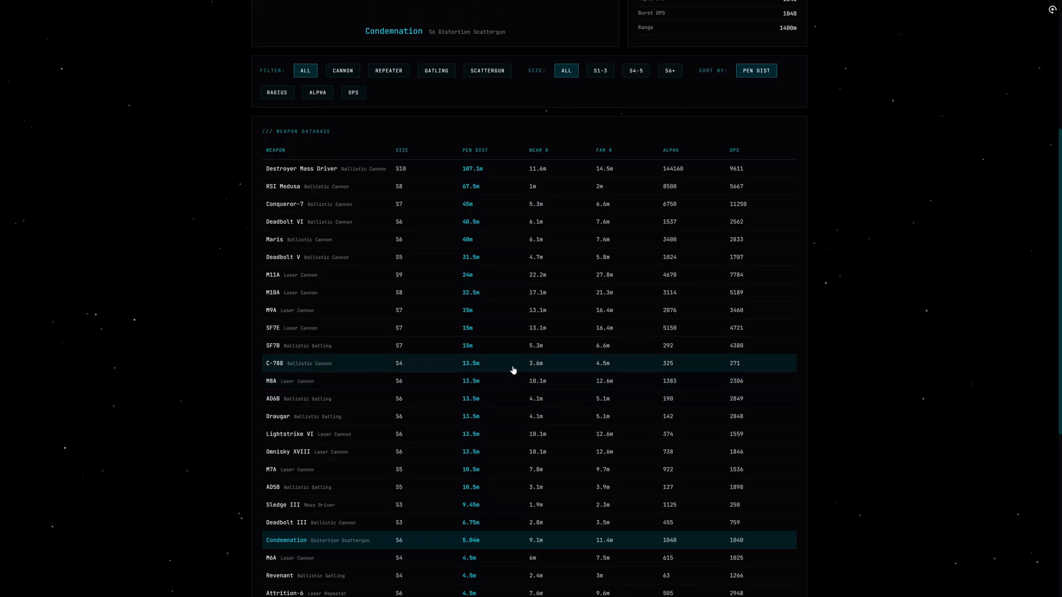
pyautogui.moveTo(737, 370)
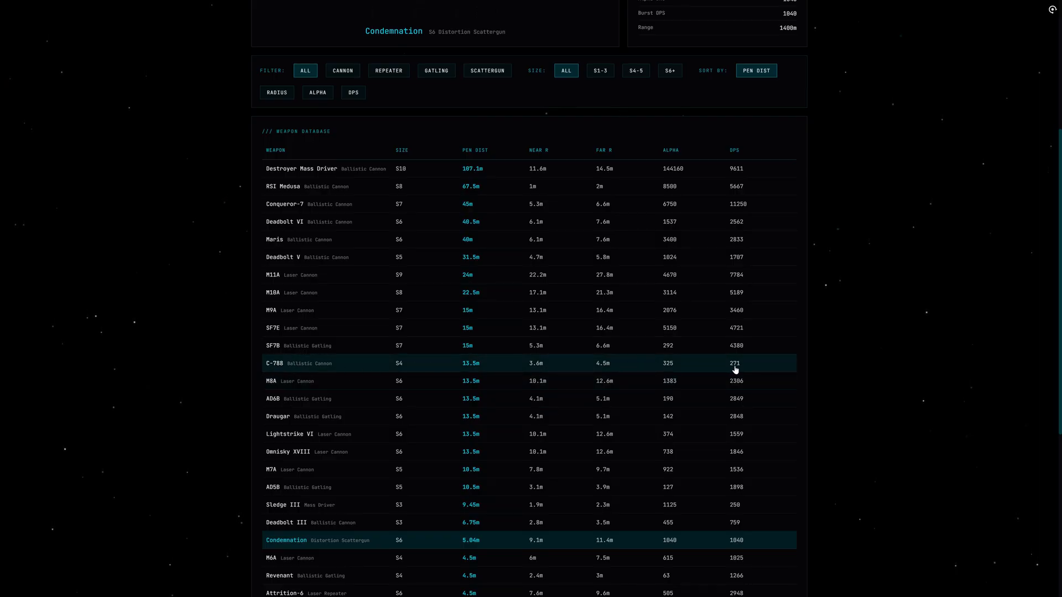
pyautogui.moveTo(359, 383)
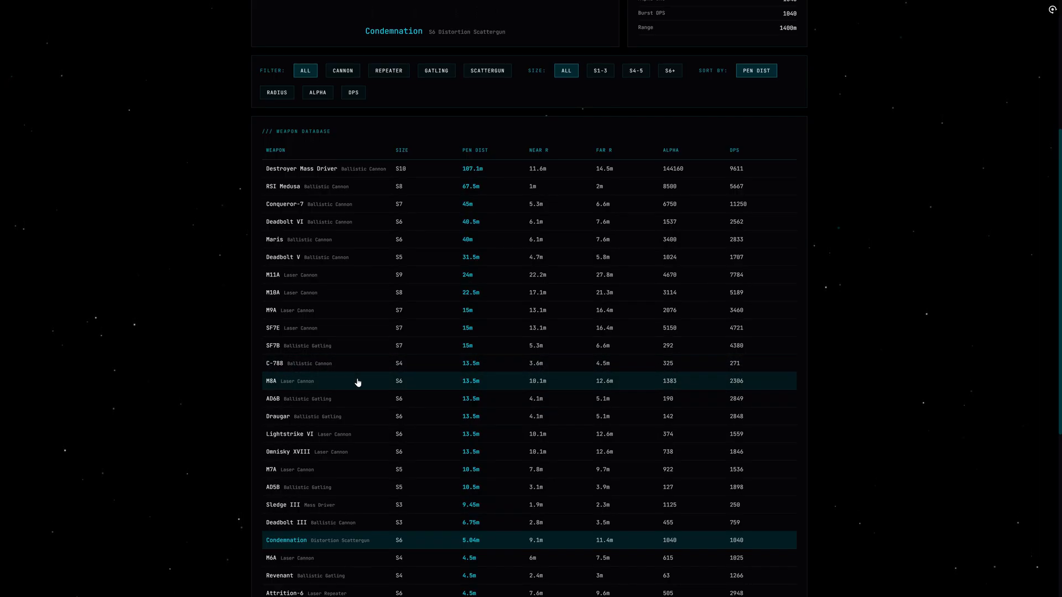
pyautogui.scroll(-3)
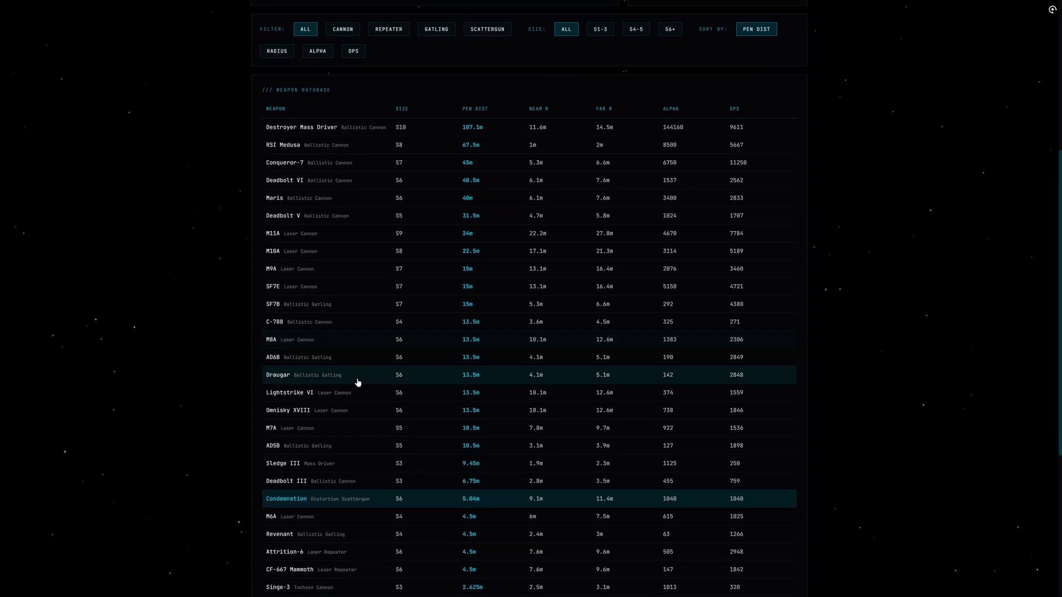
pyautogui.scroll(-3)
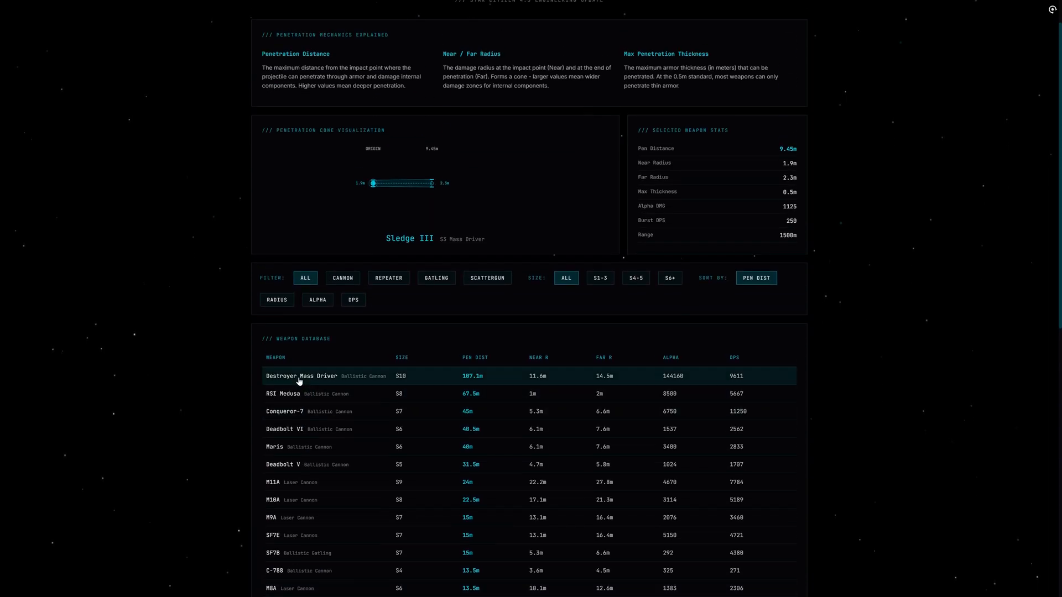
# Select the Destroyer Mass Driver, then the RSI Medusa showing its 67.5m penetration cone.
pyautogui.click(300, 376)
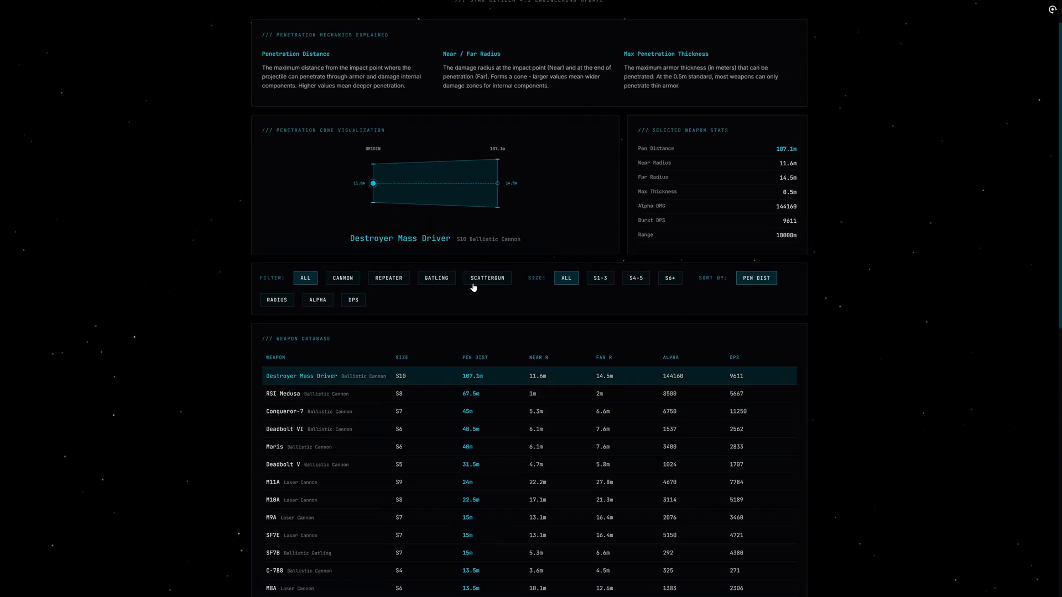
pyautogui.click(285, 394)
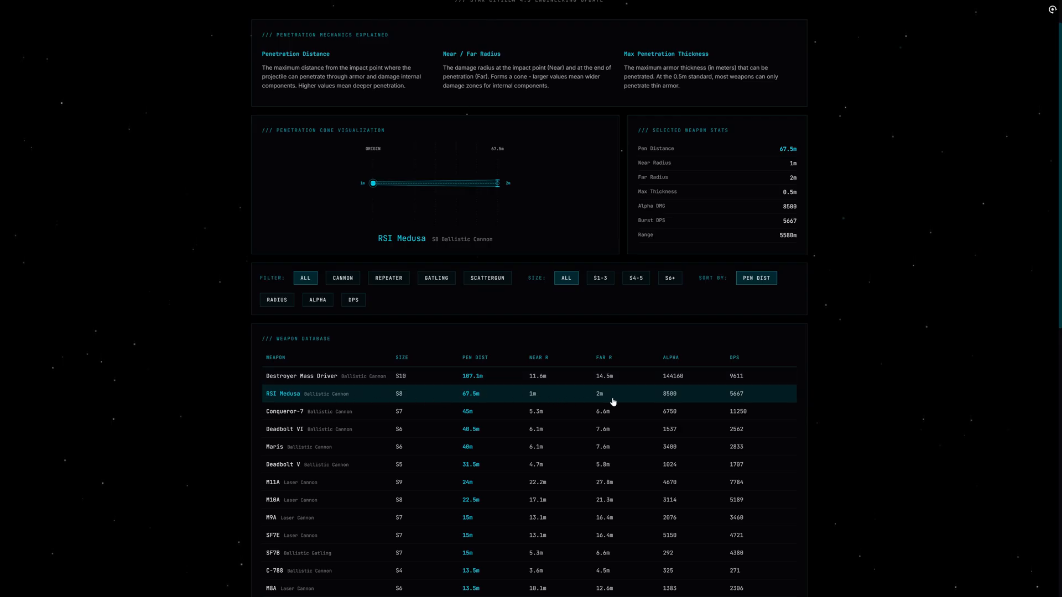
pyautogui.moveTo(471, 402)
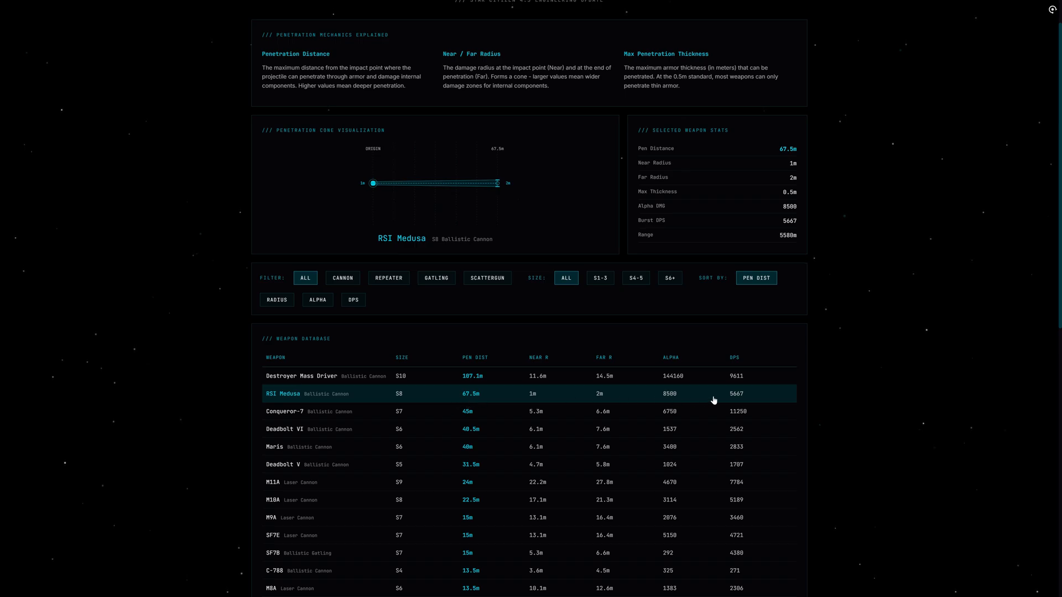
pyautogui.moveTo(636, 427)
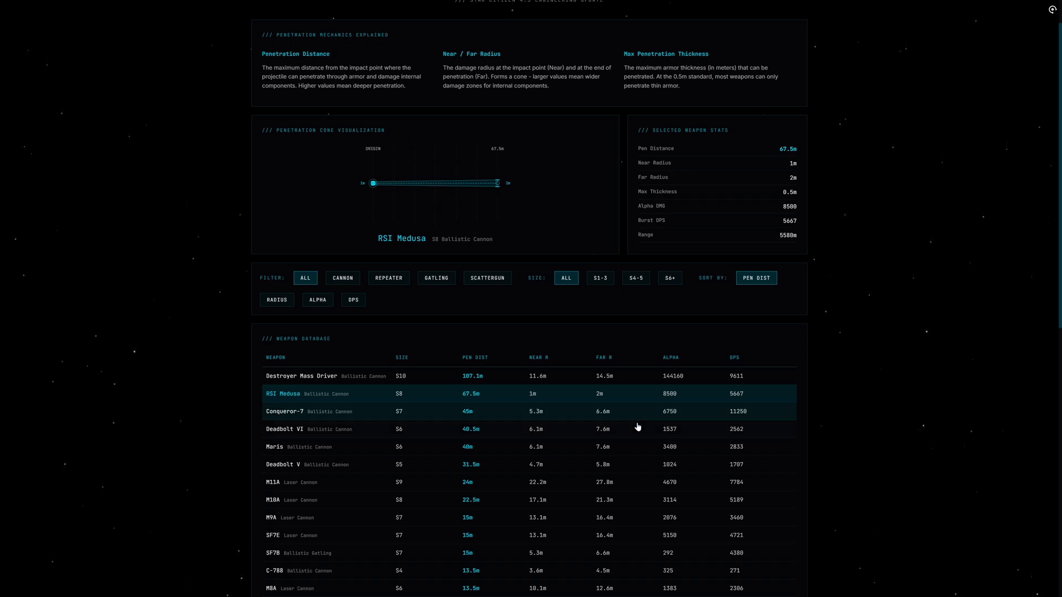
pyautogui.scroll(-3)
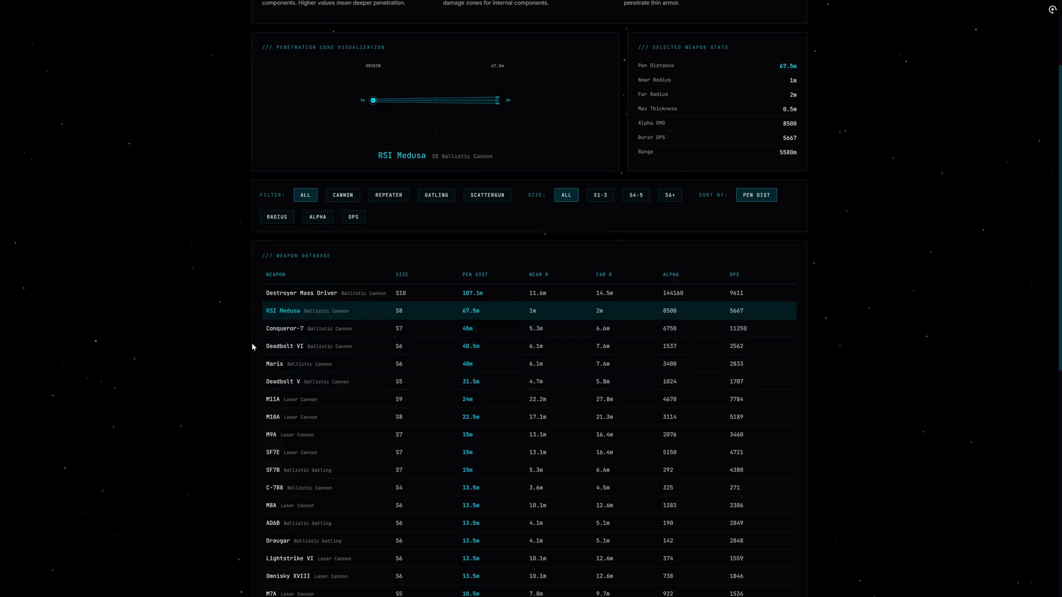
pyautogui.moveTo(264, 344)
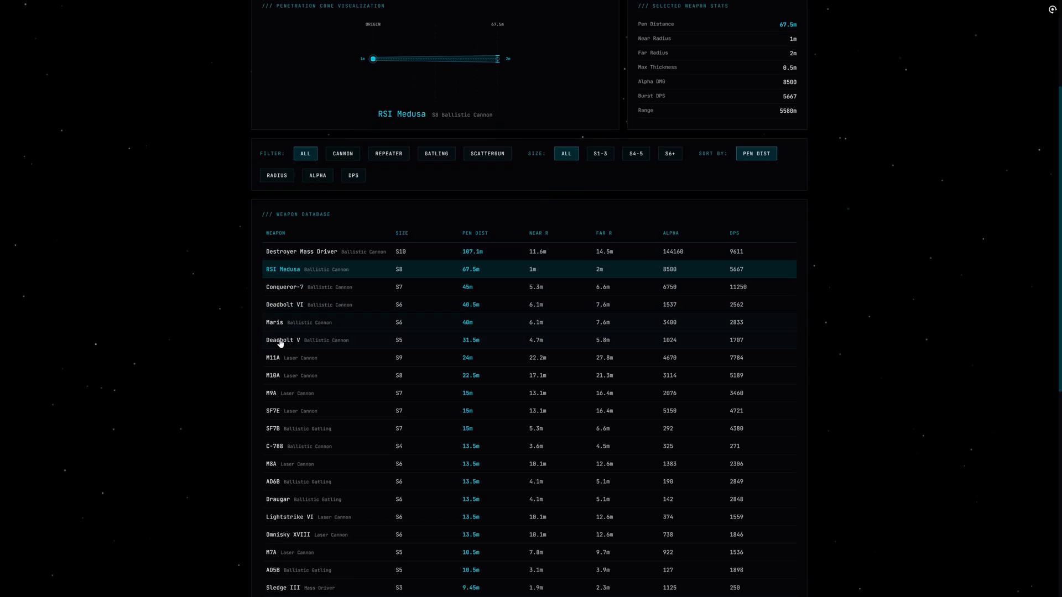
# Check Deadbolt V, restrict the list to size S6+ weapons, and select the M8A.
pyautogui.click(307, 339)
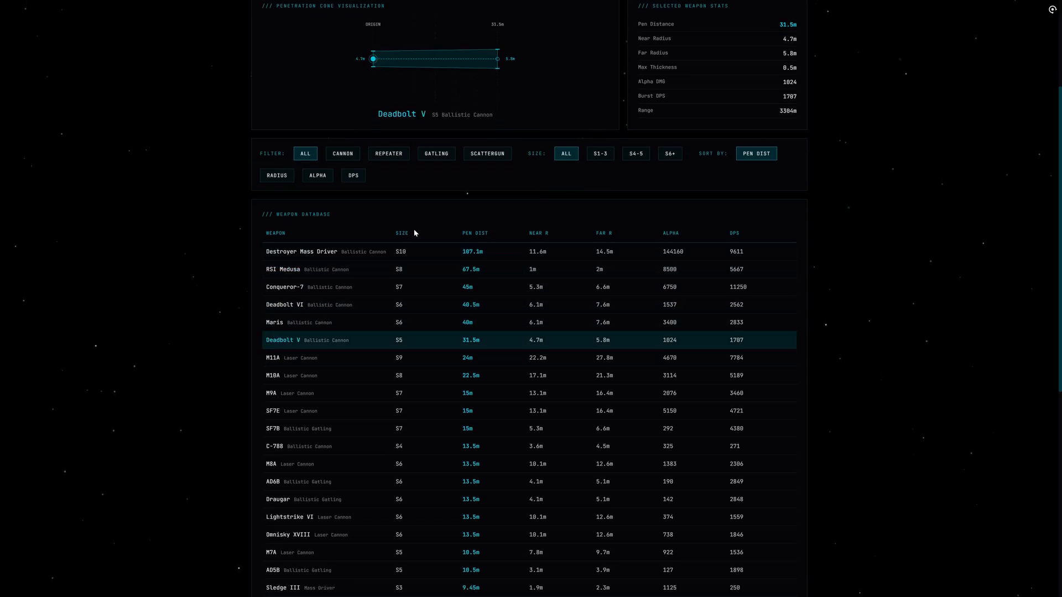
pyautogui.moveTo(669, 153)
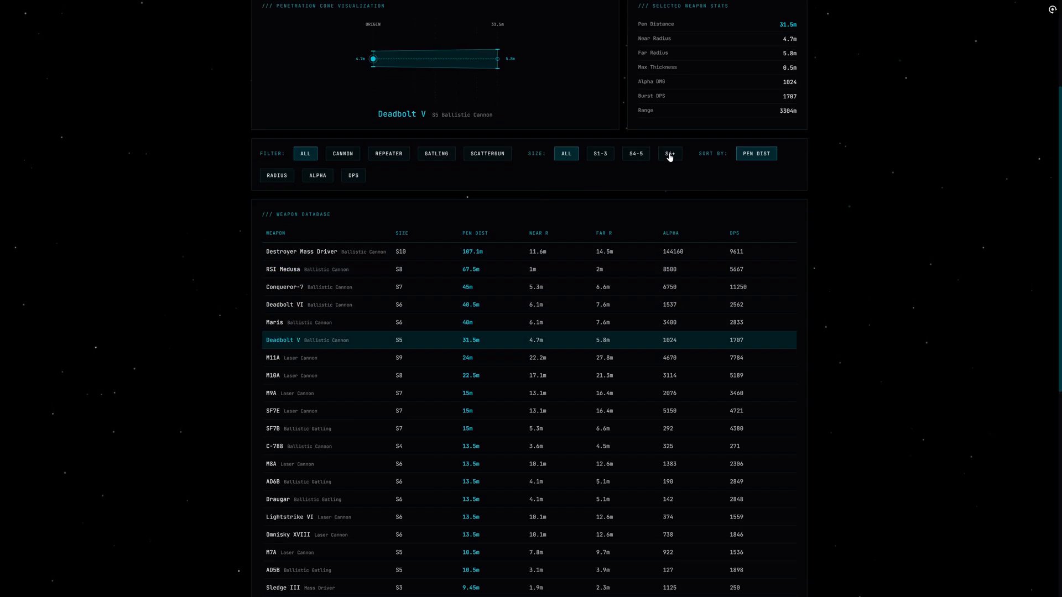
pyautogui.click(669, 153)
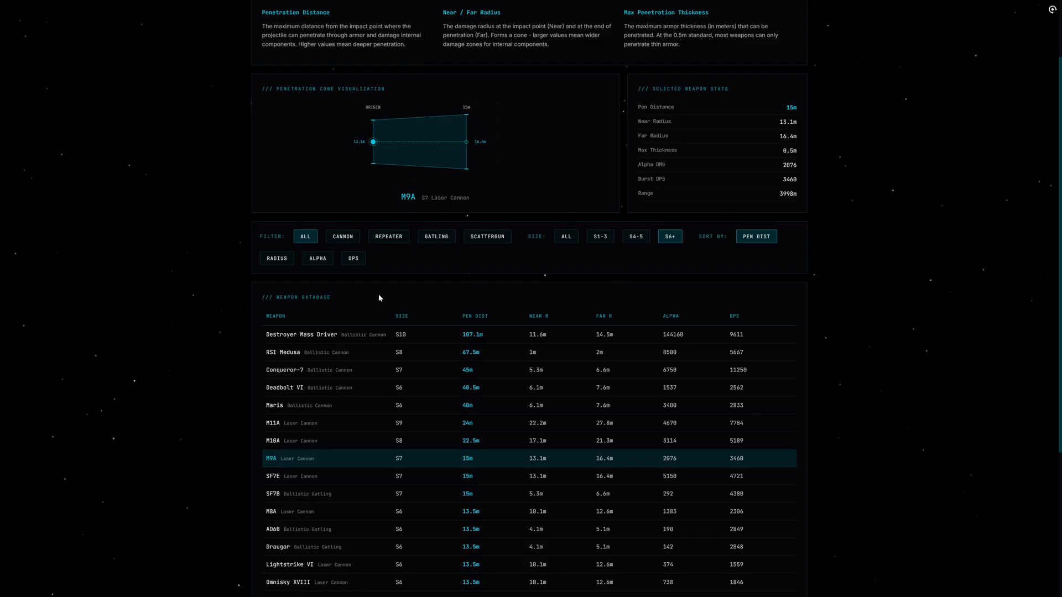
pyautogui.moveTo(294, 516)
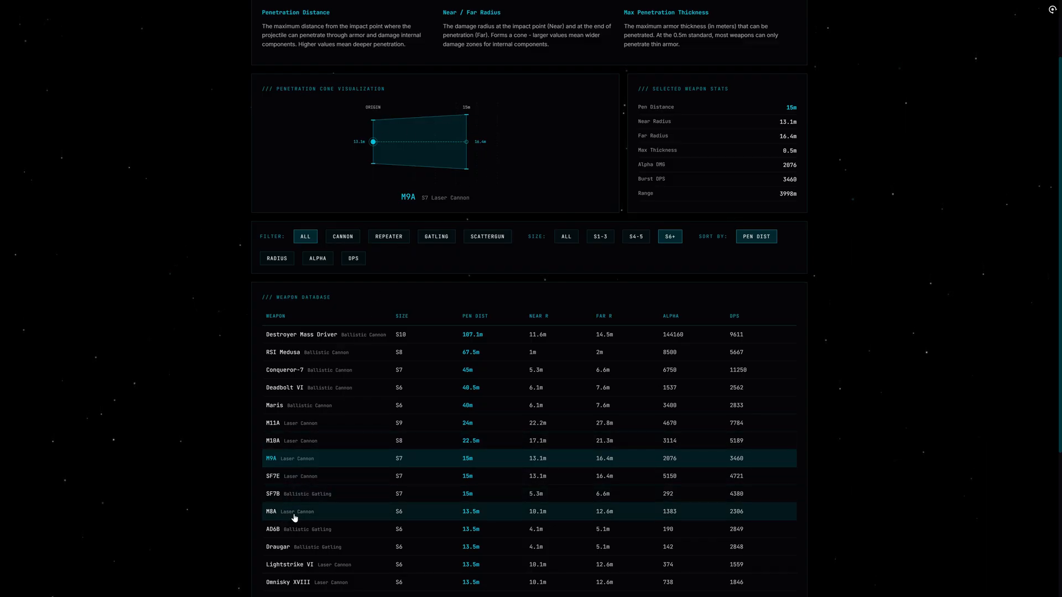
pyautogui.click(292, 511)
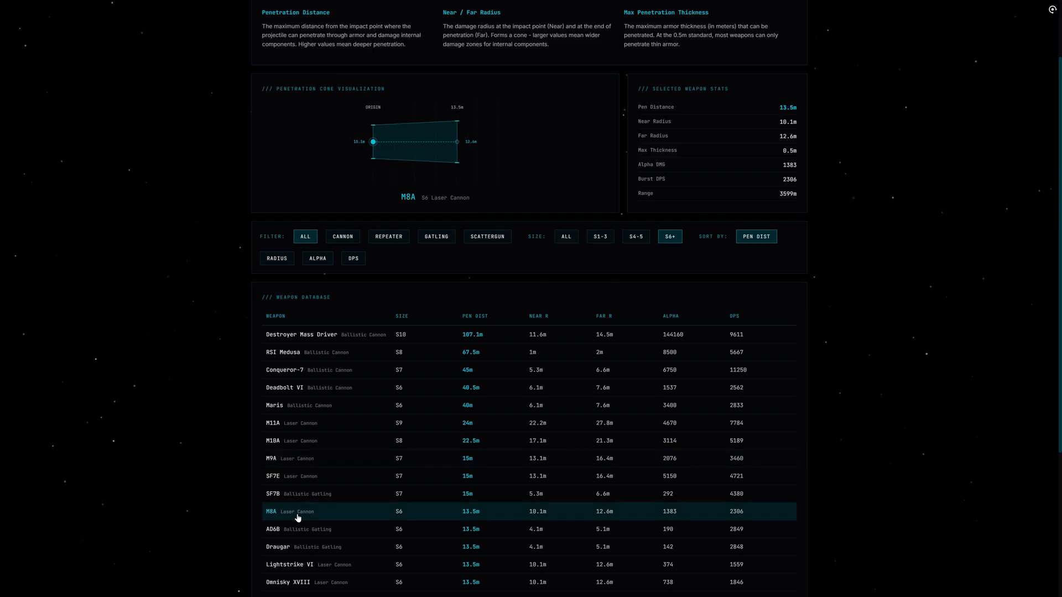
# Inspect the SF7E and SF7B cones, then select the Destroyer Mass Driver at 107.1m penetration.
pyautogui.click(305, 494)
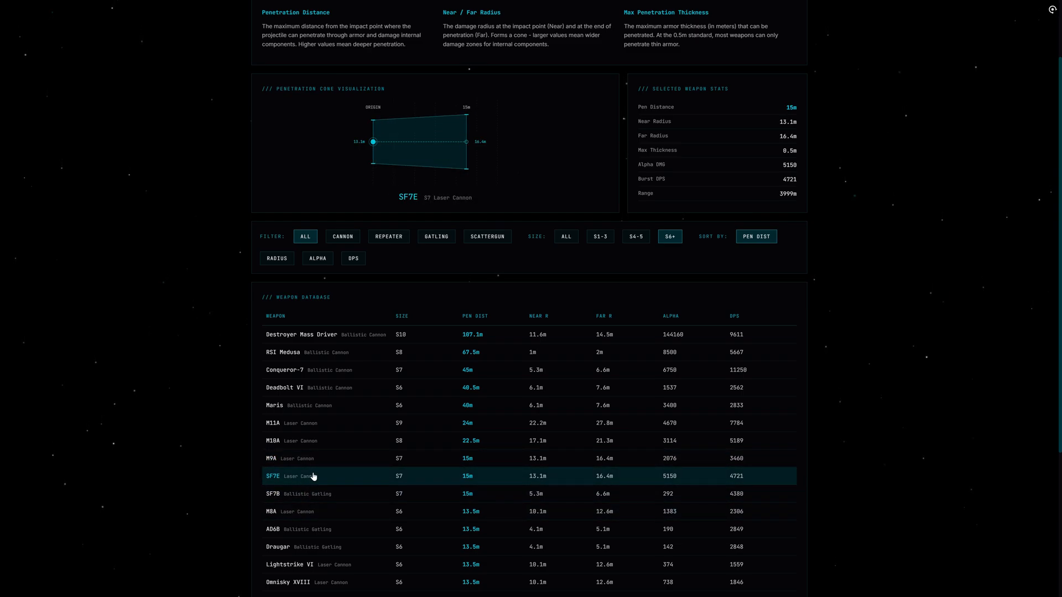
pyautogui.moveTo(315, 458)
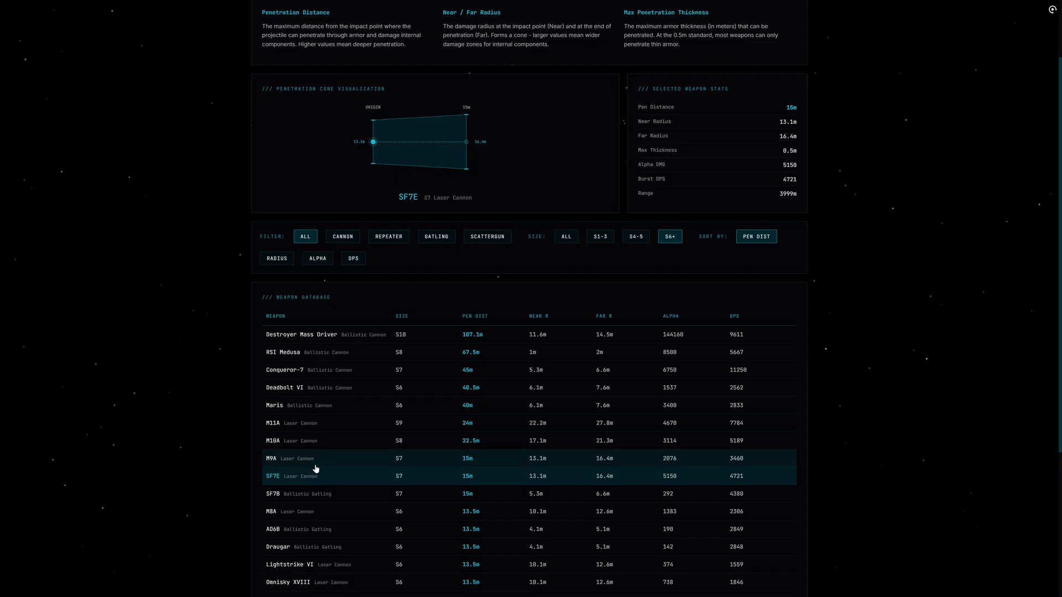
pyautogui.click(306, 494)
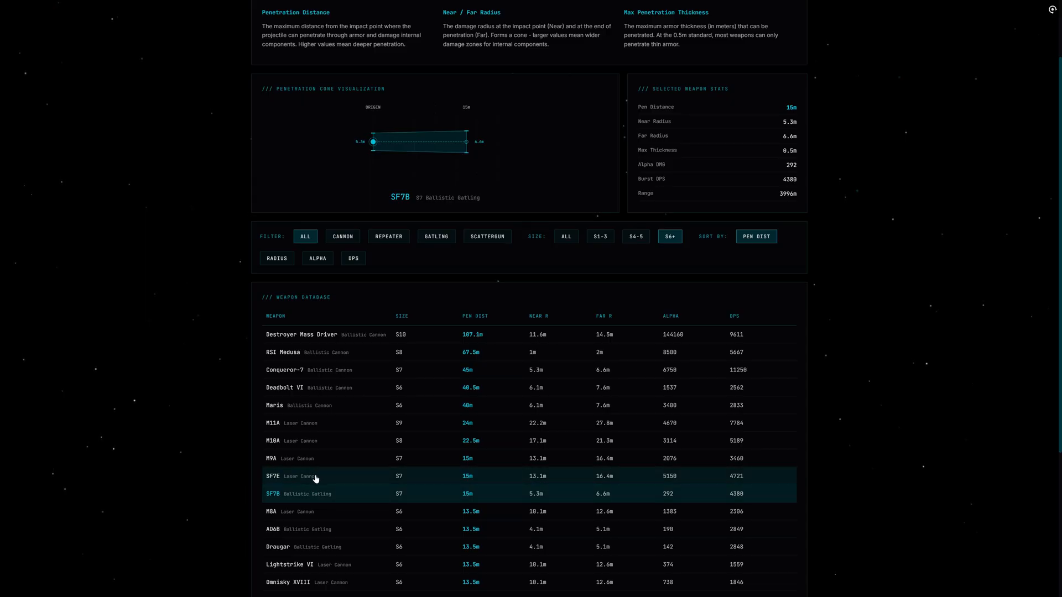
pyautogui.click(273, 475)
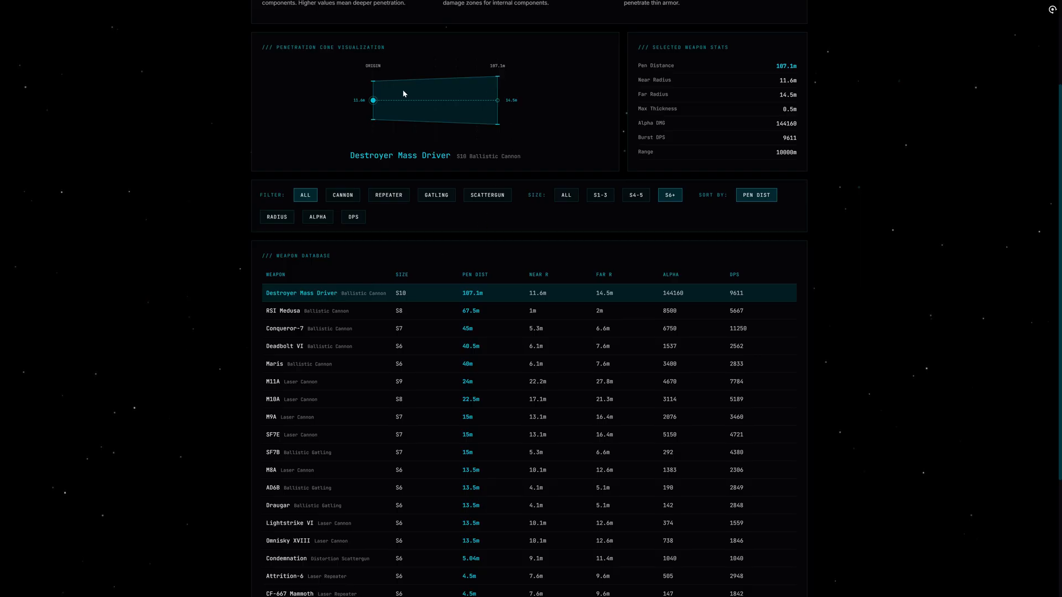
pyautogui.moveTo(711, 147)
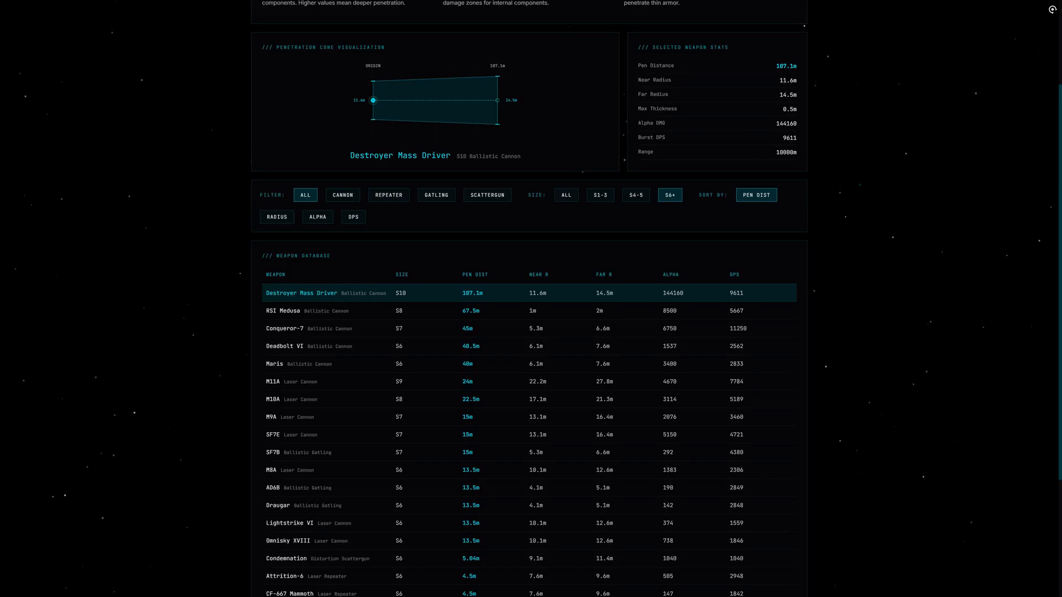
pyautogui.moveTo(683, 132)
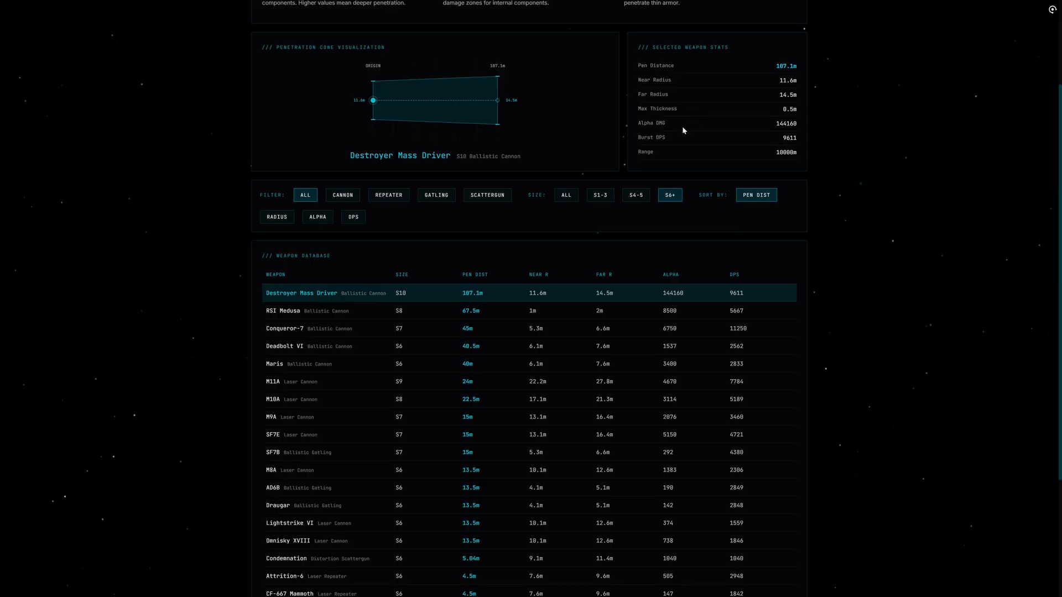
# Scroll through the S6+ weapon list around the selected Omnisky XVIII entry.
pyautogui.scroll(-3)
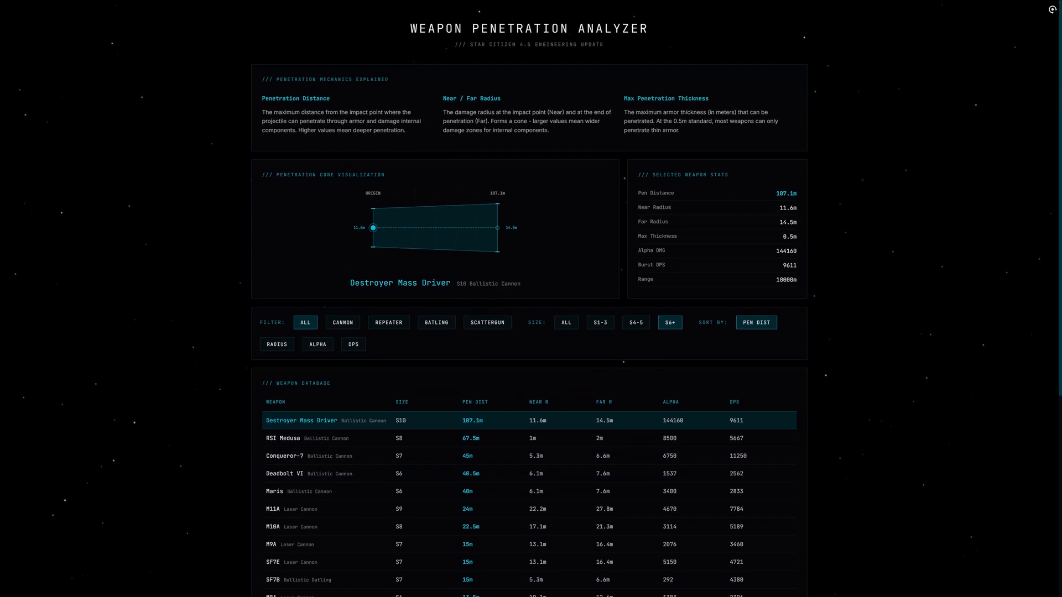
pyautogui.scroll(-3)
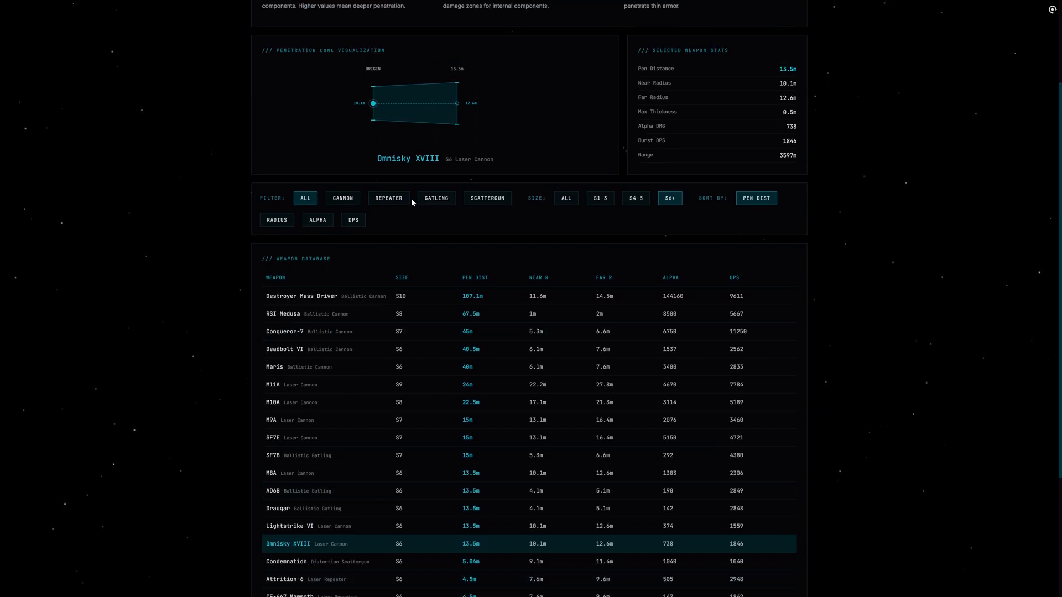
# Filter to scatterguns, widen size to ALL, then switch the type filter to repeaters.
pyautogui.click(486, 198)
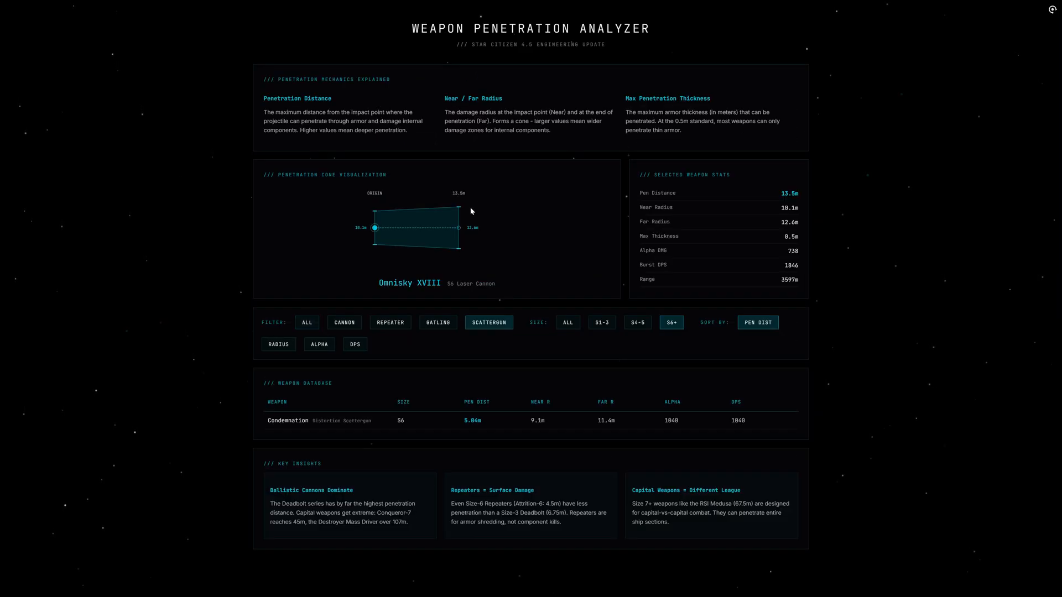
pyautogui.moveTo(368, 334)
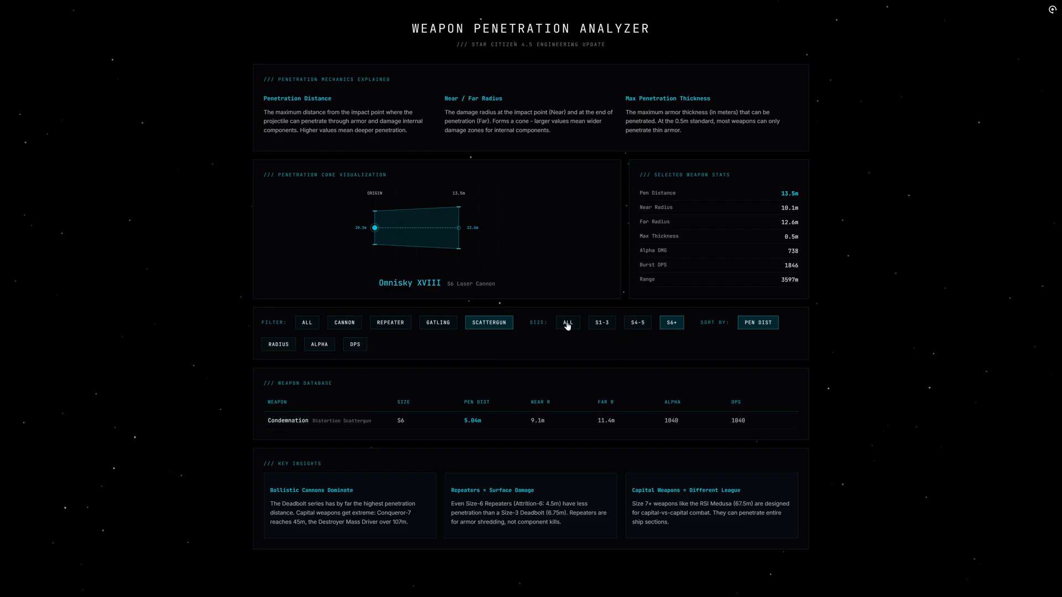
pyautogui.click(567, 322)
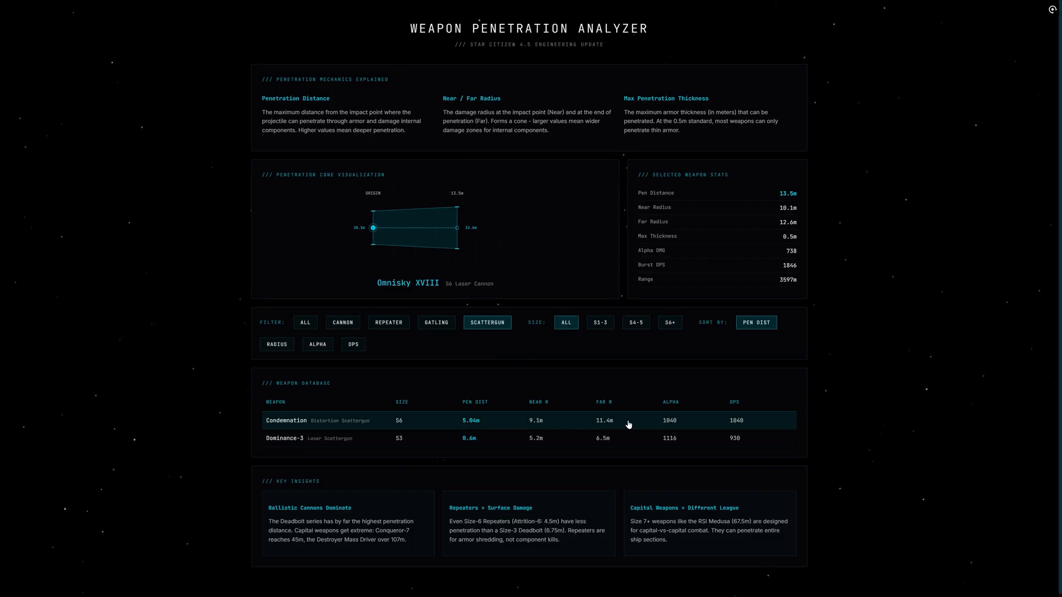
pyautogui.click(388, 322)
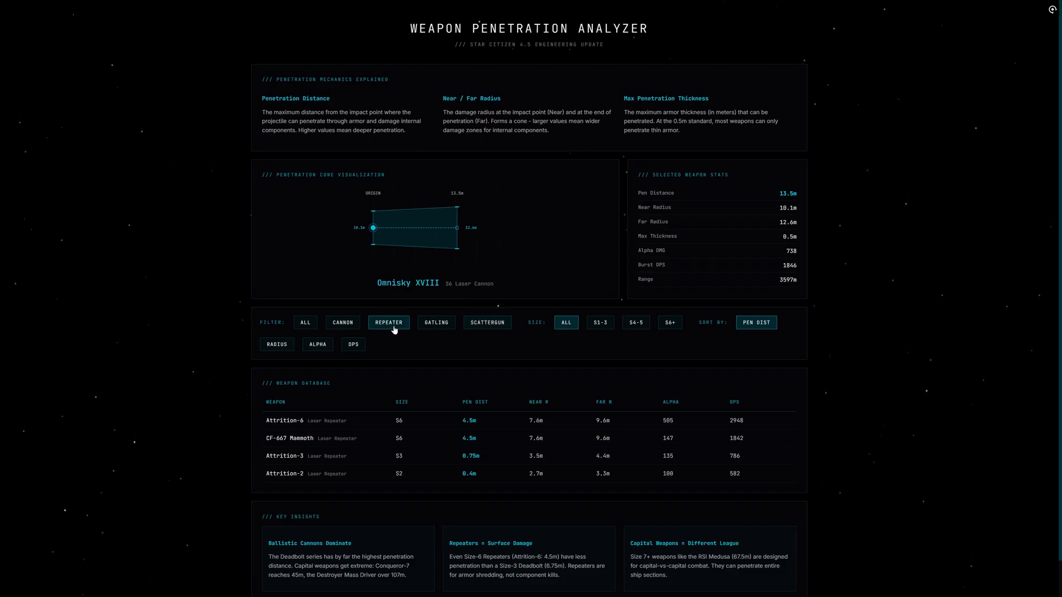